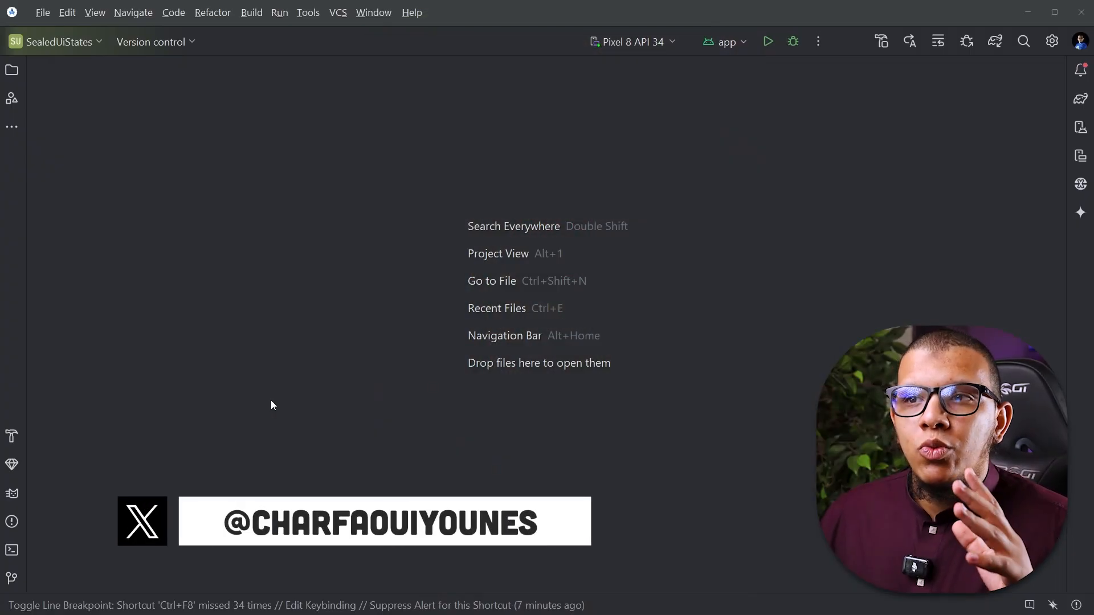
pyautogui.moveTo(321, 398)
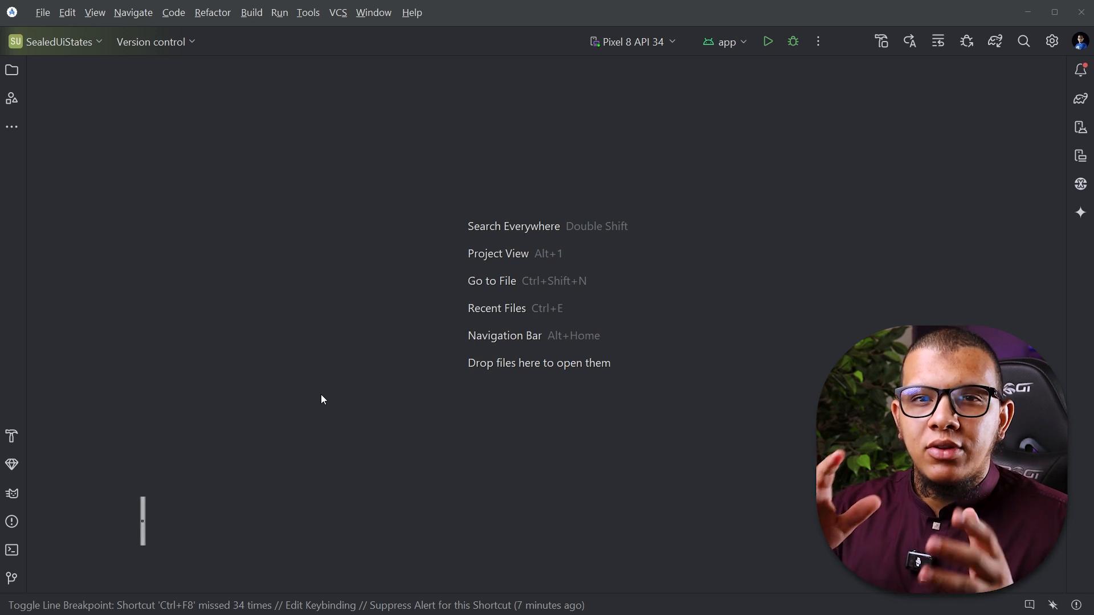
pyautogui.moveTo(293, 398)
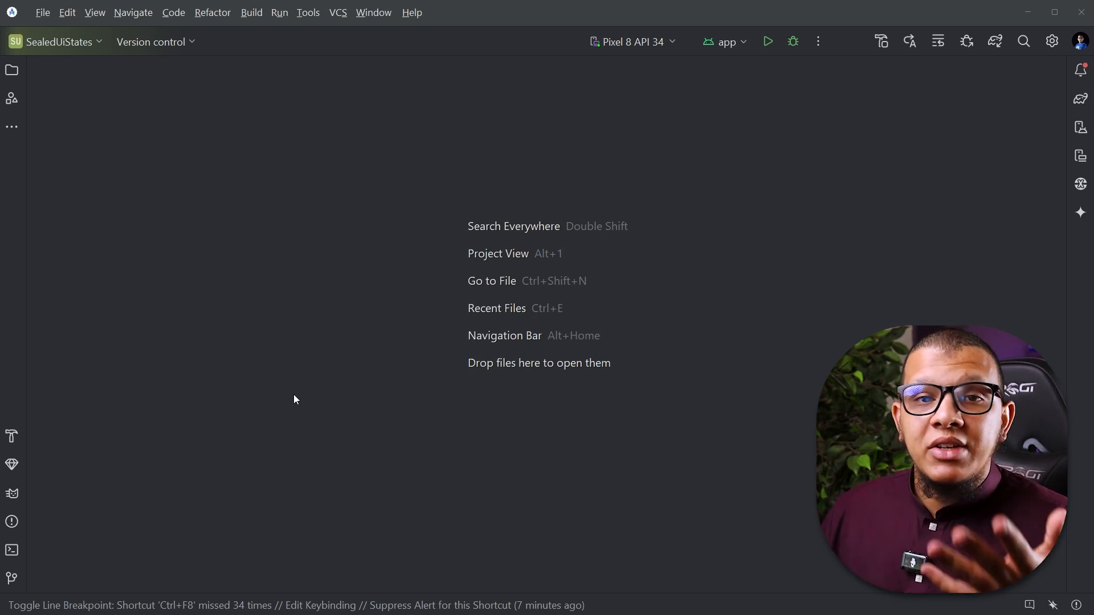
pyautogui.moveTo(205, 289)
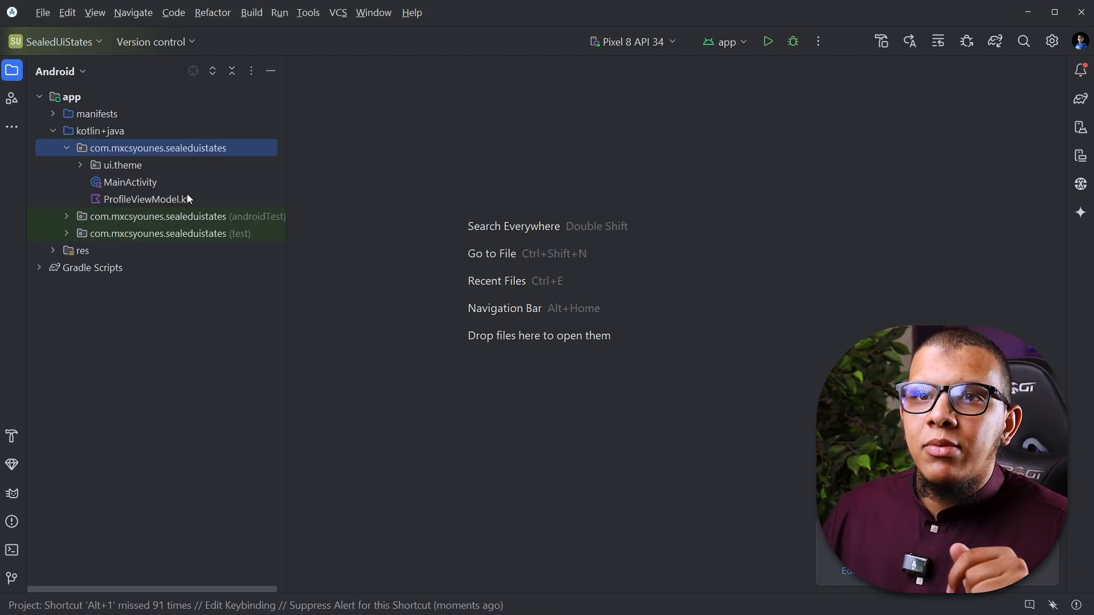
# - Open ProfileViewModel.kt from the Project tree and scroll into its code
pyautogui.doubleClick(146, 198)
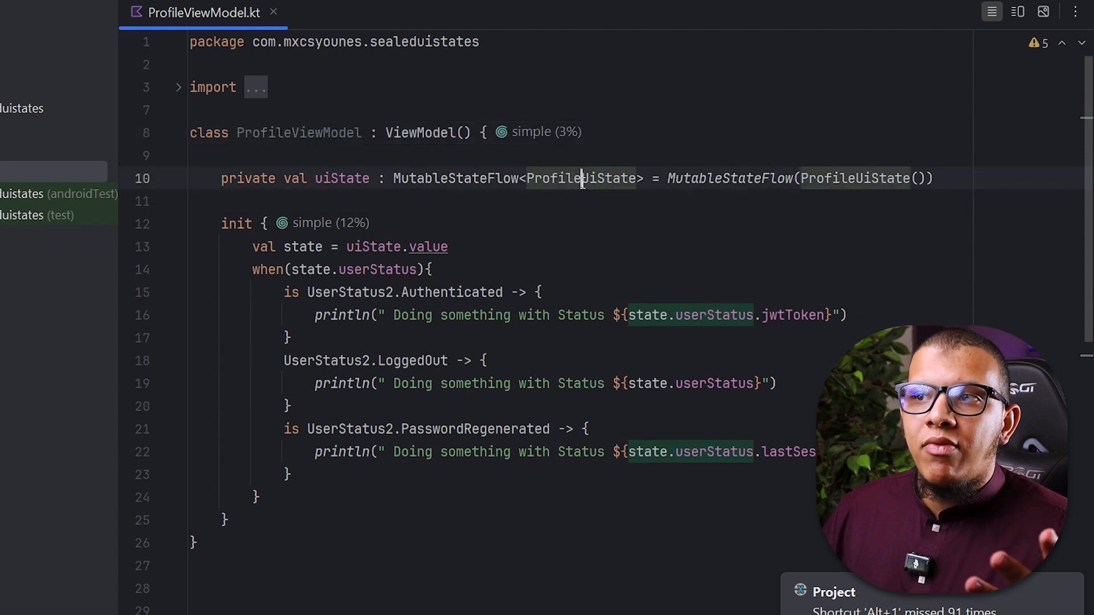
pyautogui.scroll(-3)
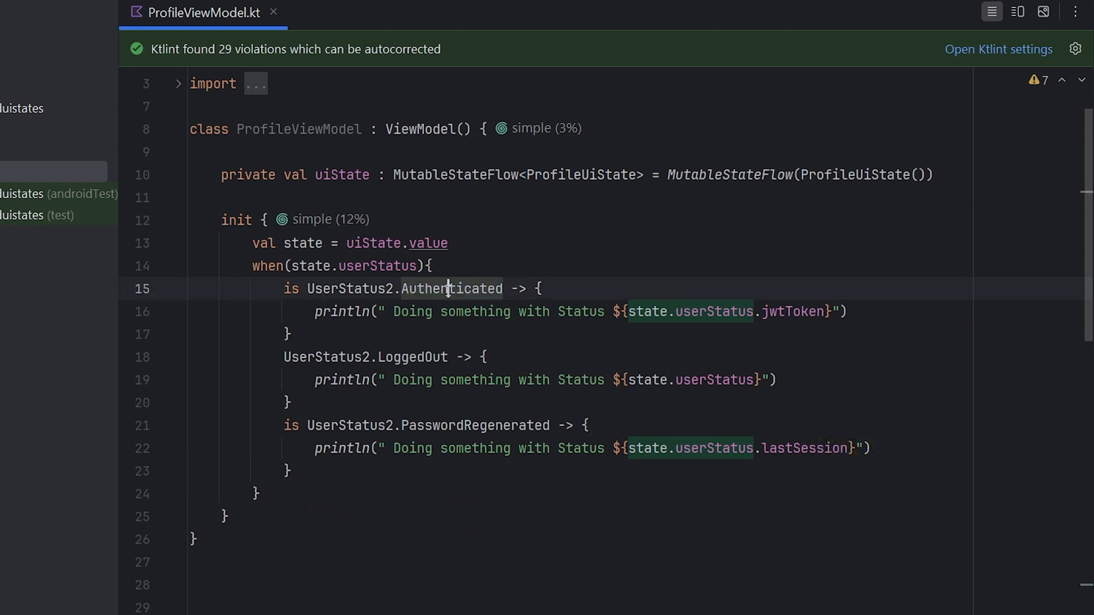
pyautogui.doubleClick(451, 288)
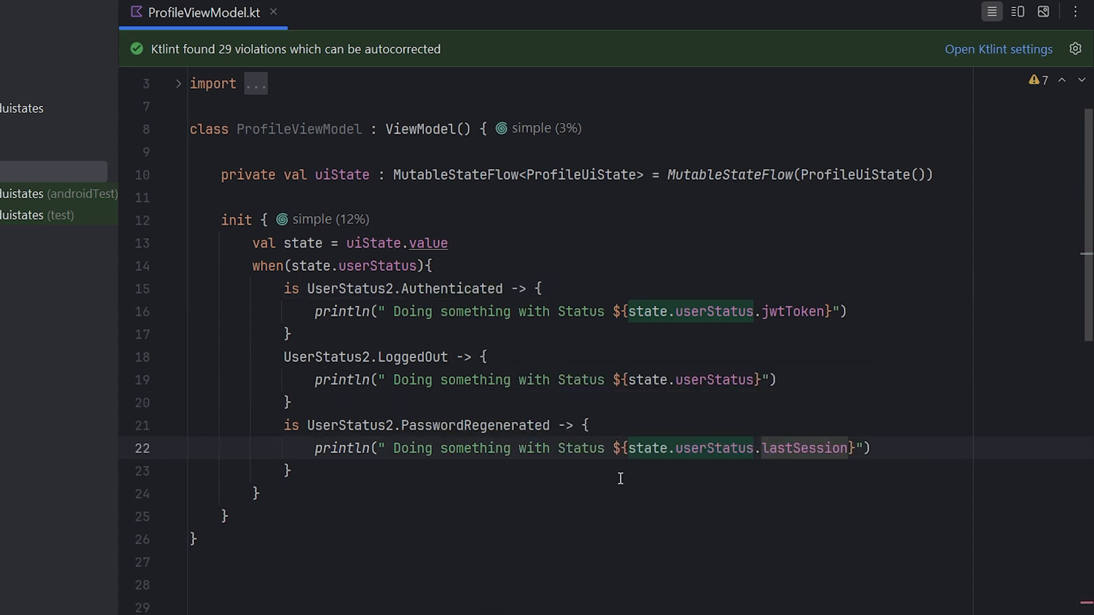
pyautogui.scroll(-3)
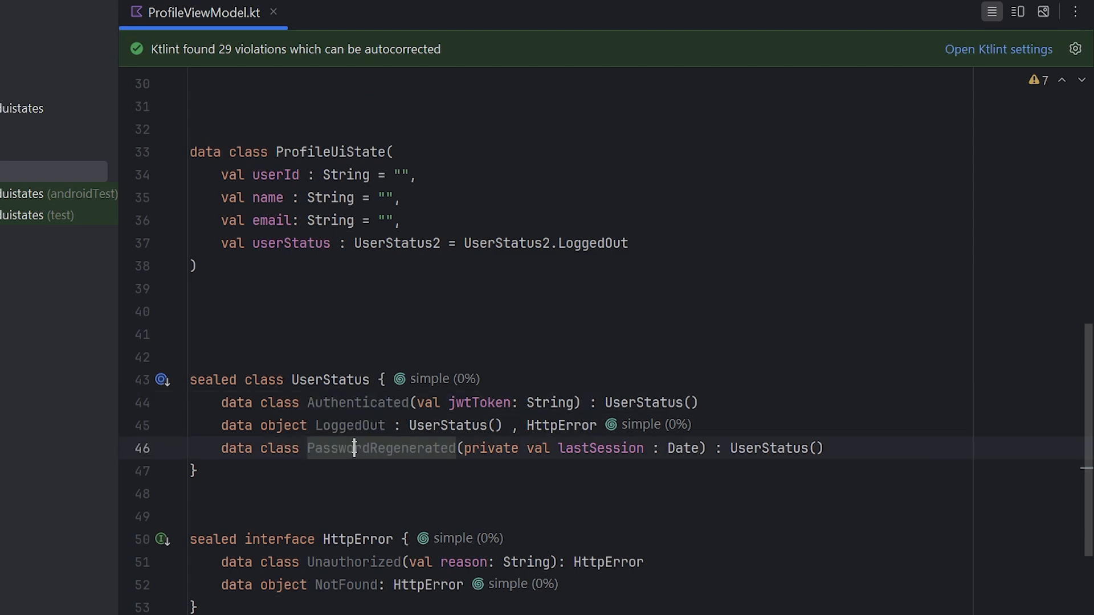
pyautogui.scroll(3)
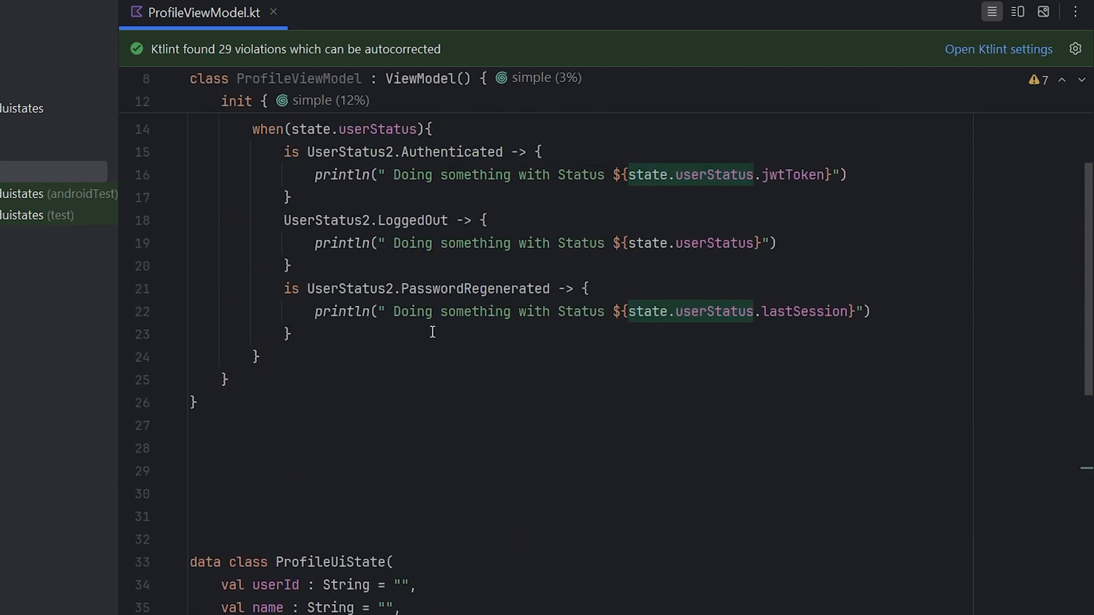
pyautogui.scroll(3)
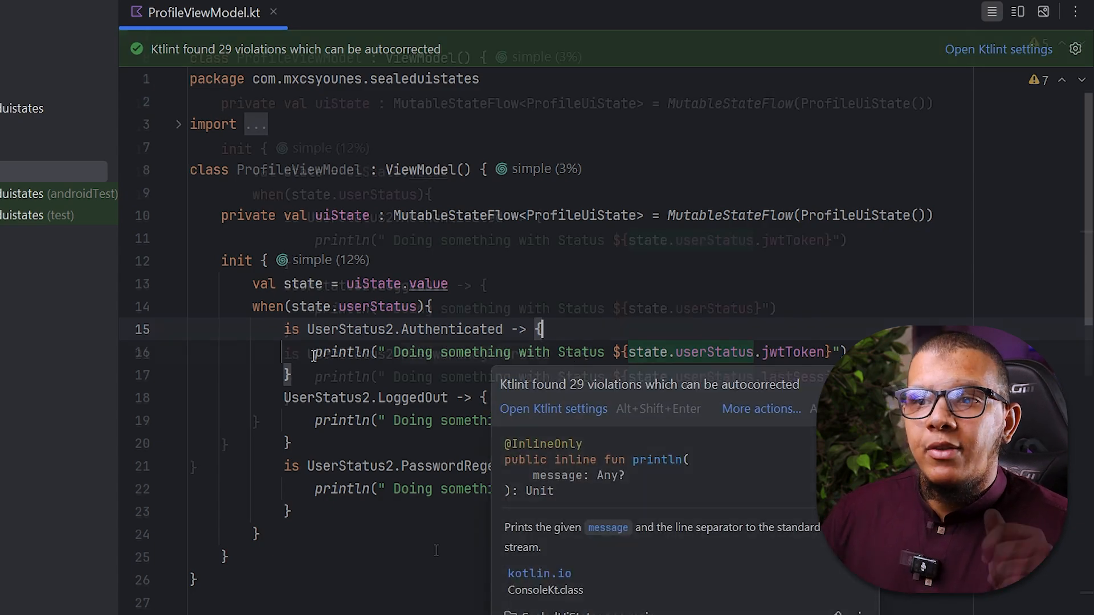
pyautogui.scroll(-3)
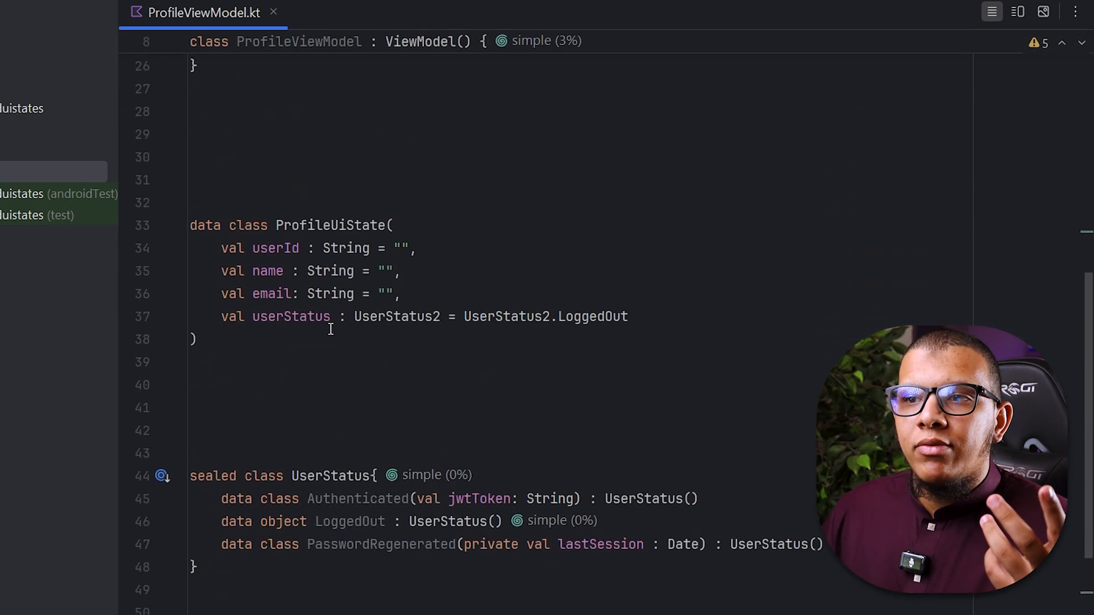
pyautogui.scroll(-3)
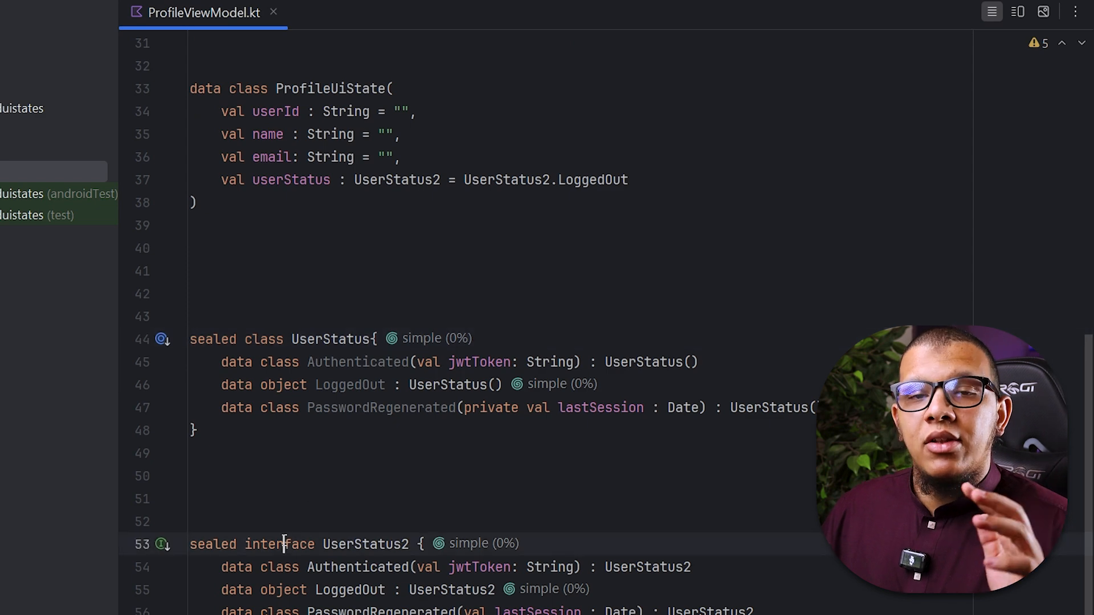
pyautogui.click(333, 338)
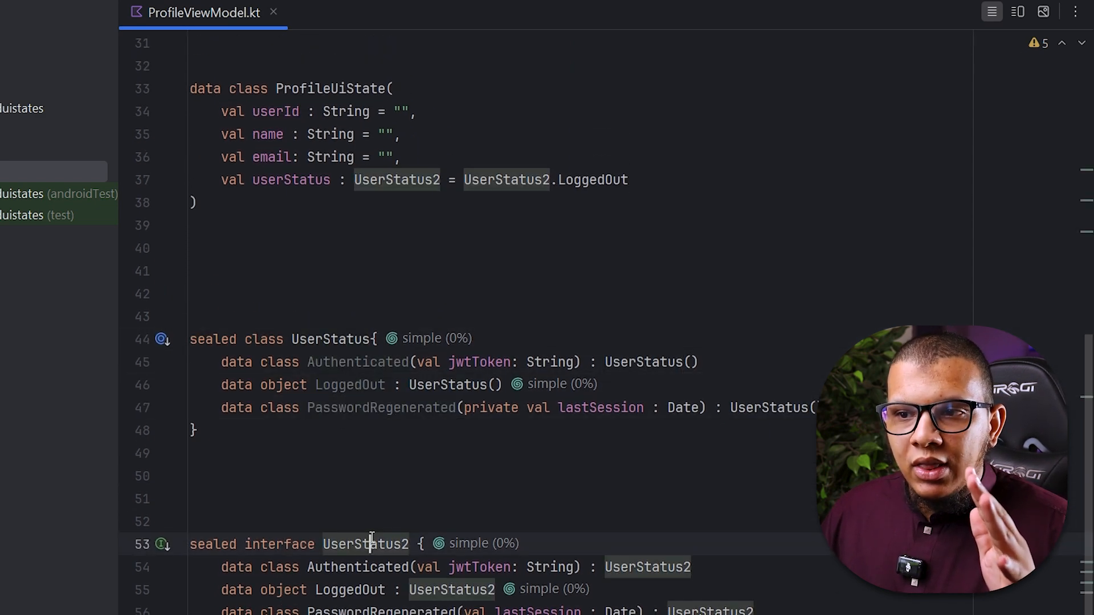
pyautogui.scroll(-3)
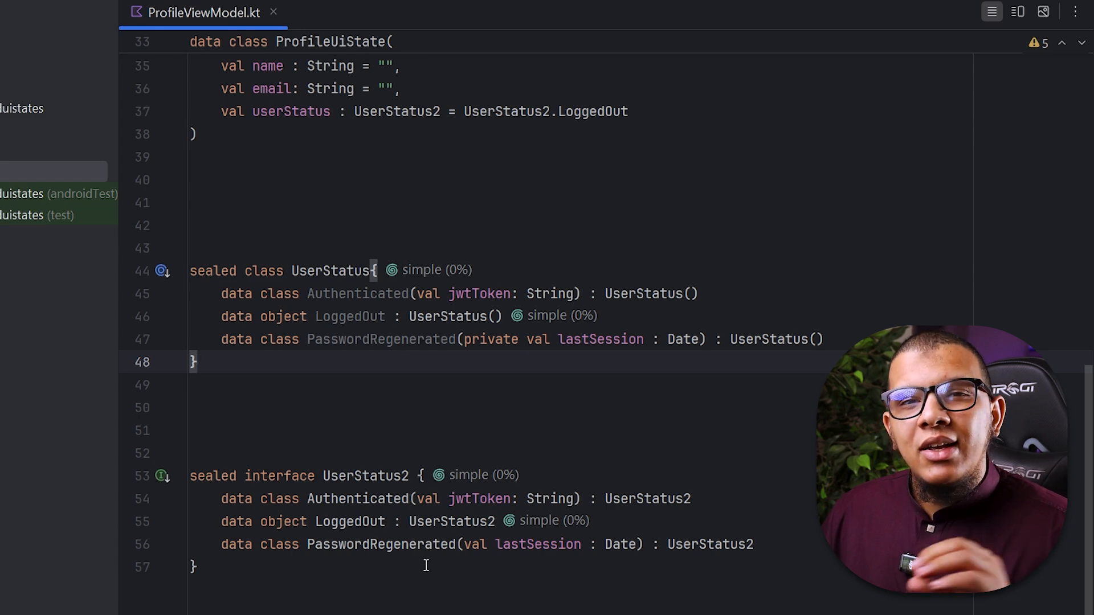
pyautogui.moveTo(378, 583)
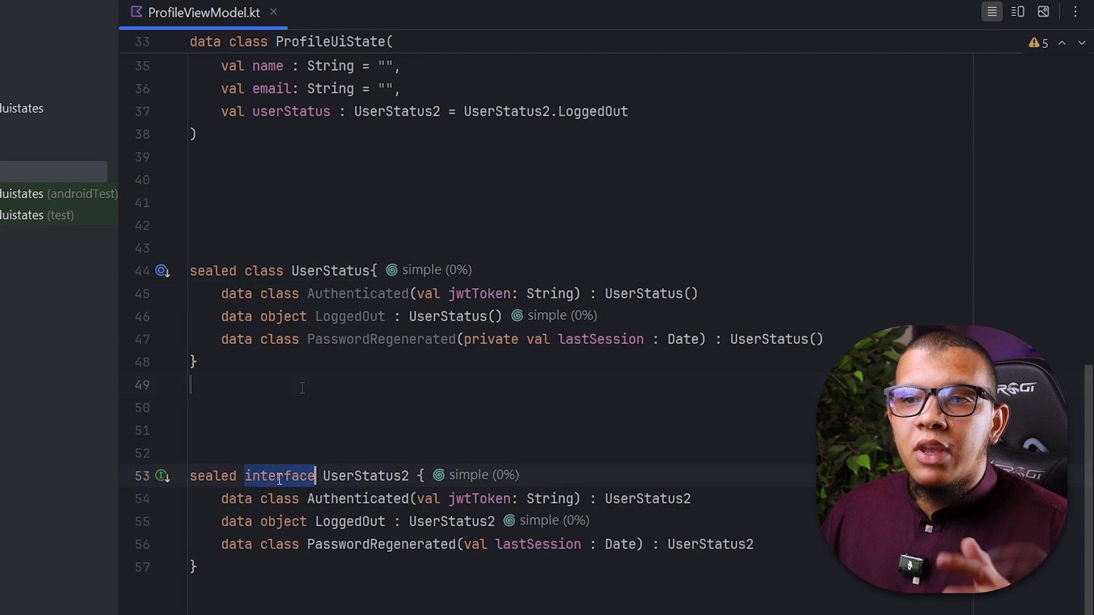
# - Select the interface keyword on UserStatus2
pyautogui.click(301, 385)
pyautogui.write('(val ')
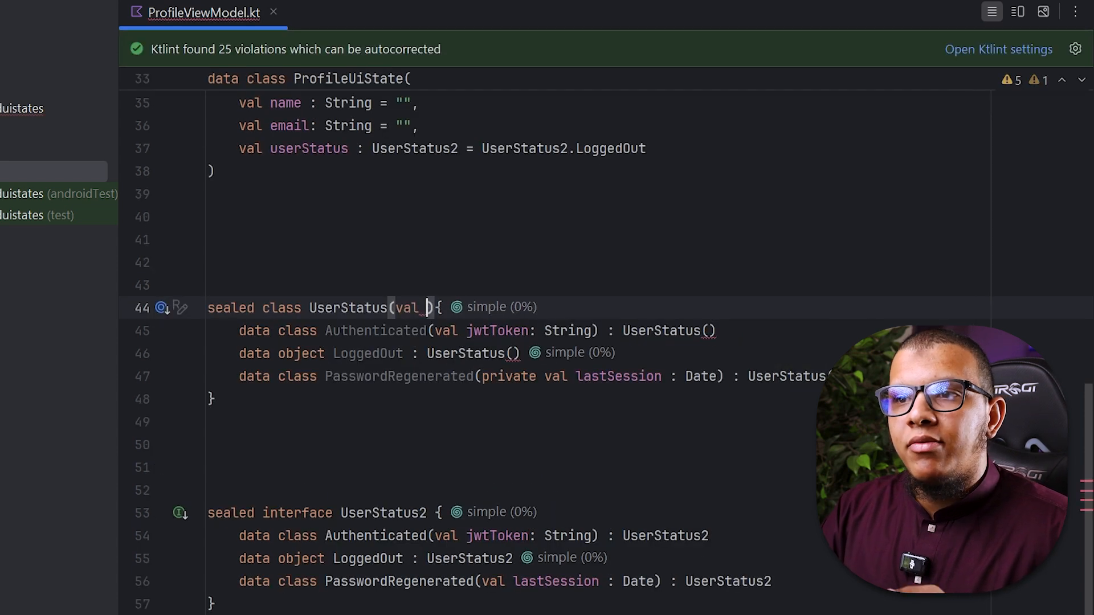
# - Add 'val hello: String' to UserStatus and 'val hello : String' to UserStatus2
pyautogui.write('hello: String')
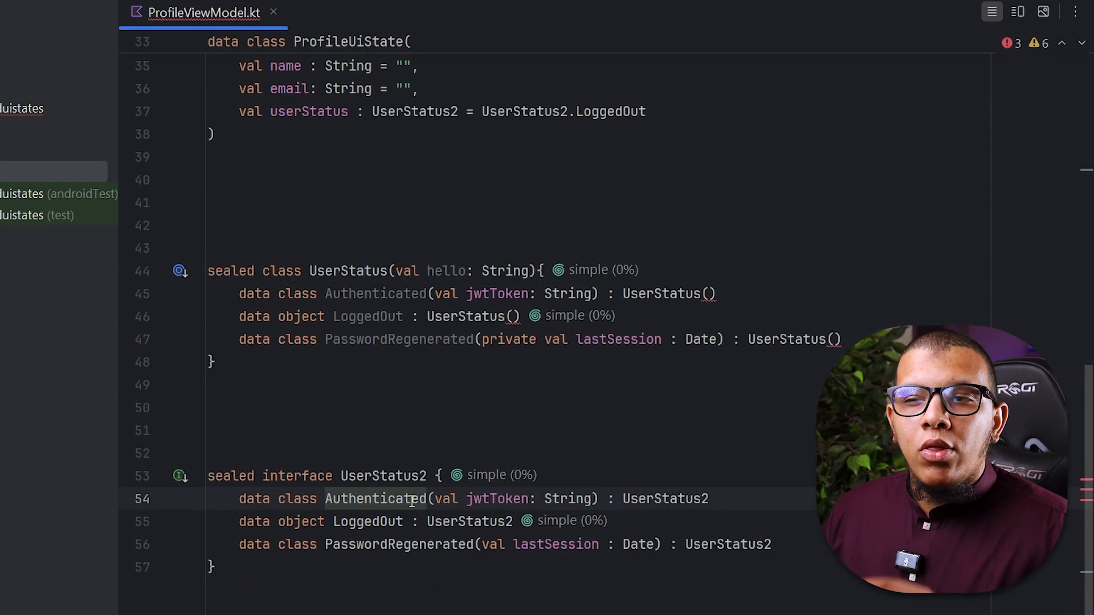
pyautogui.moveTo(382, 475)
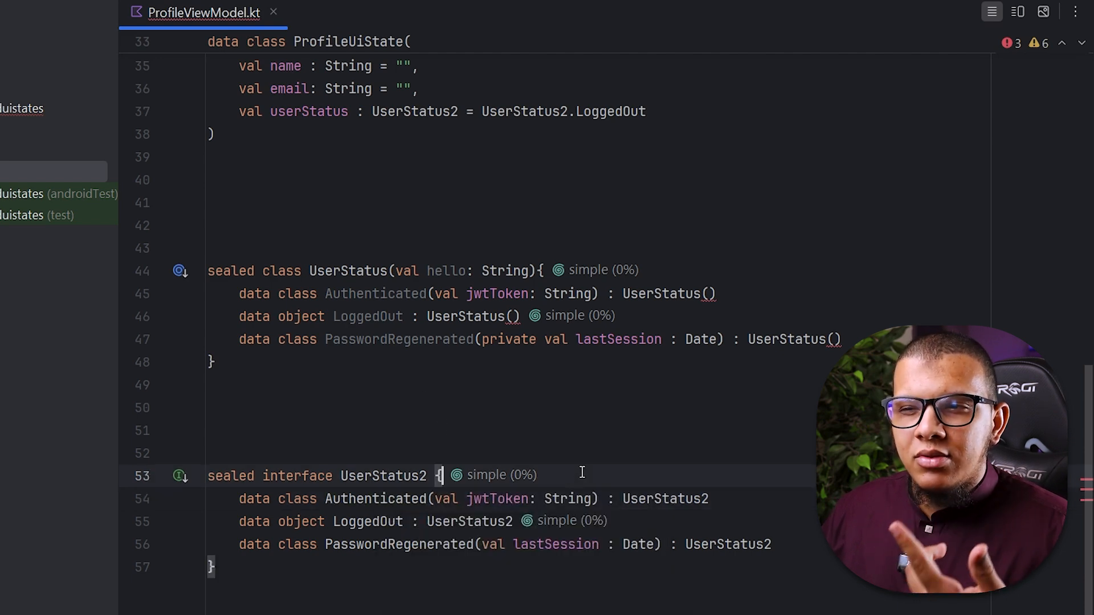
pyautogui.press('Return')
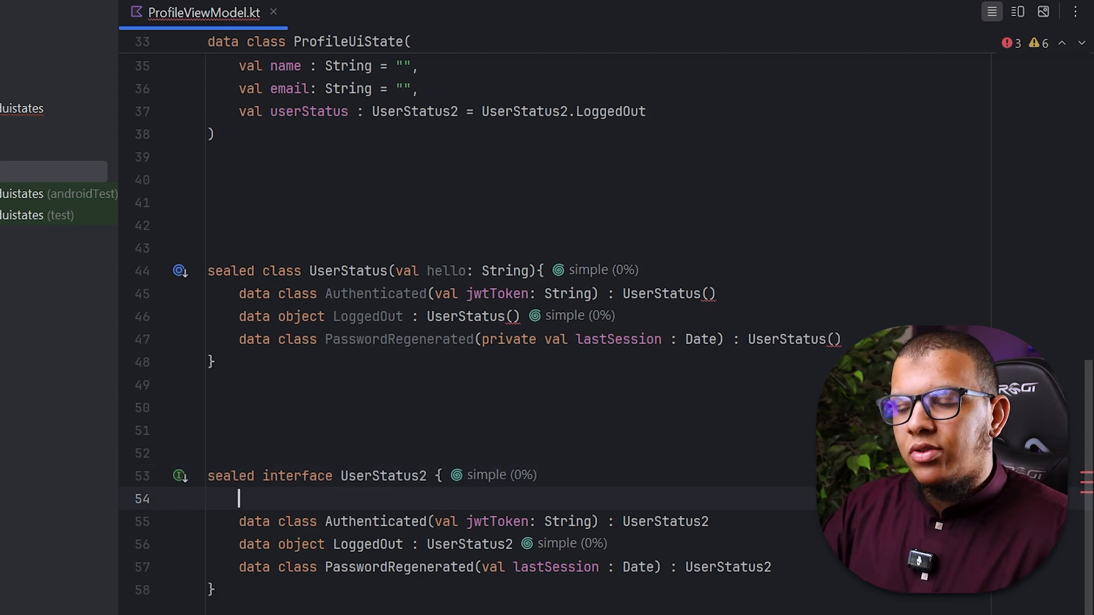
pyautogui.write('val')
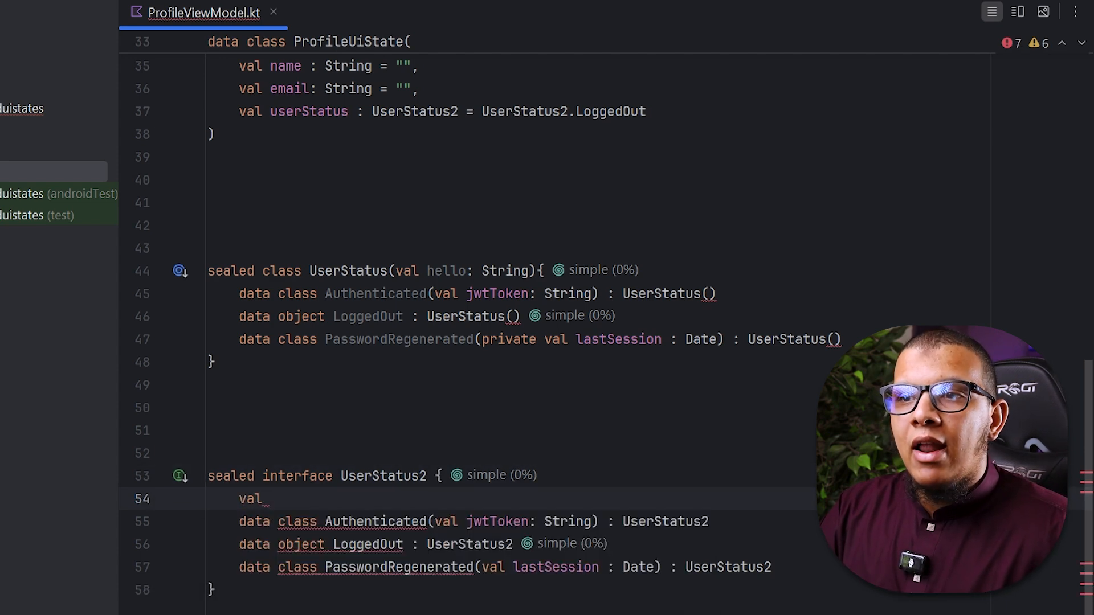
pyautogui.write('hello : Strin')
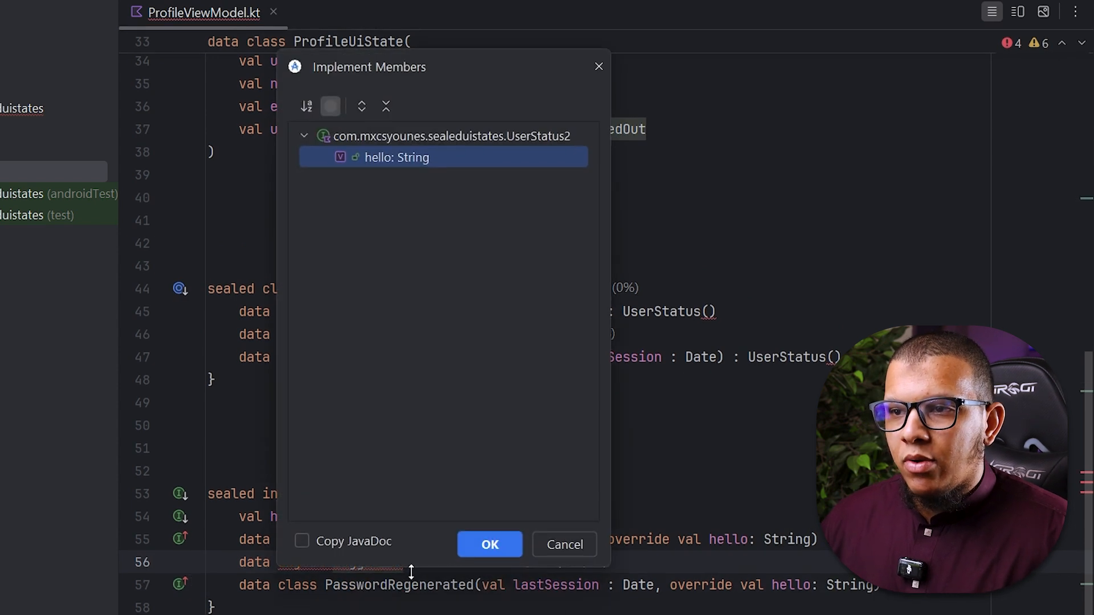
# - Implement hello in LoggedOut from Implement Members, then review the file
pyautogui.click(489, 544)
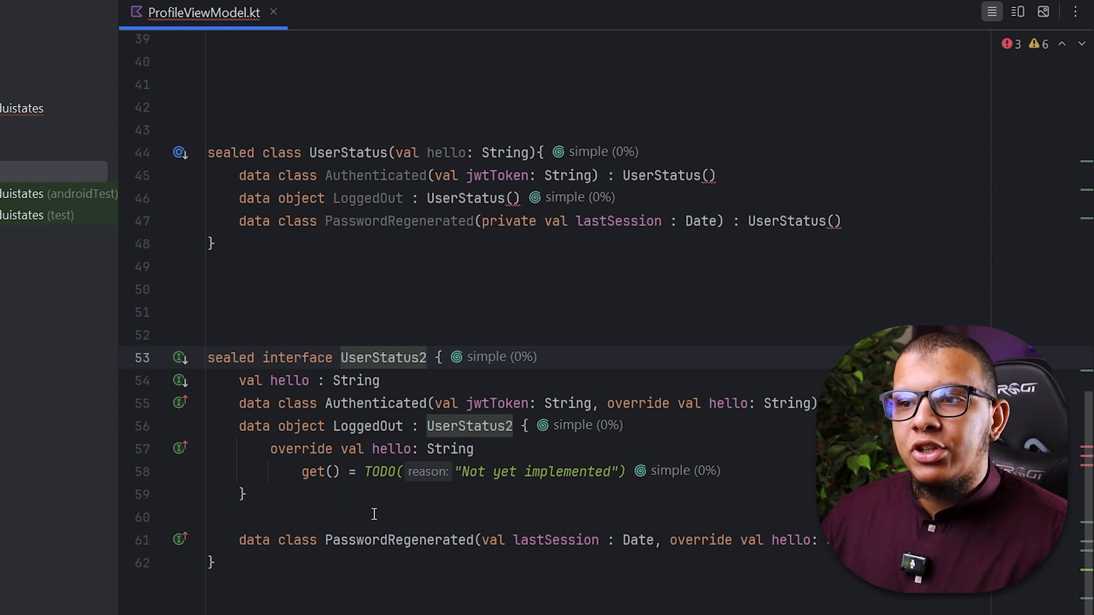
pyautogui.click(295, 357)
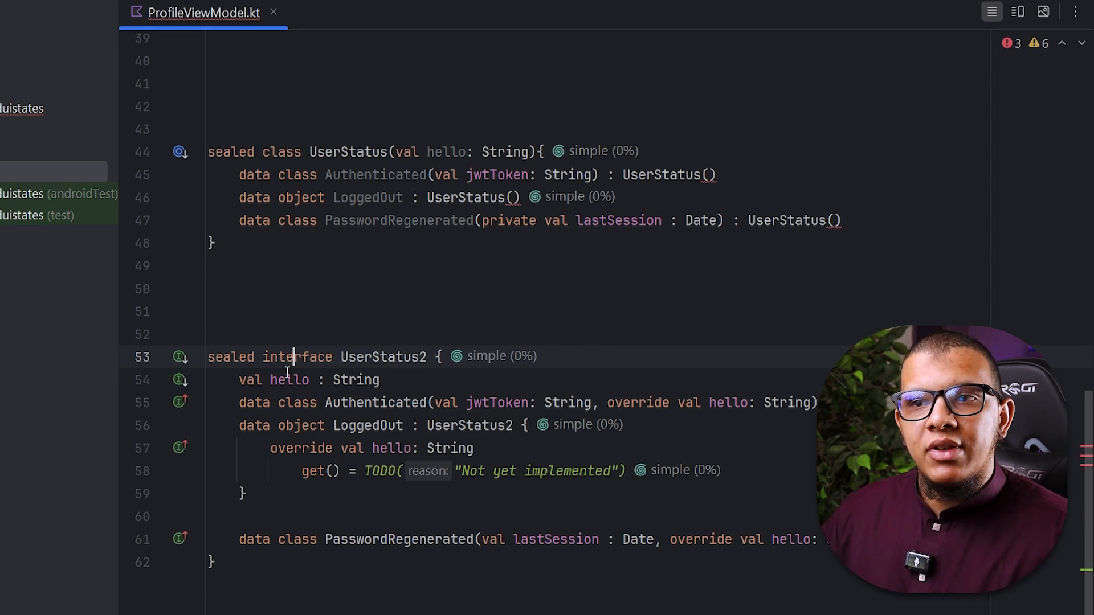
pyautogui.scroll(3)
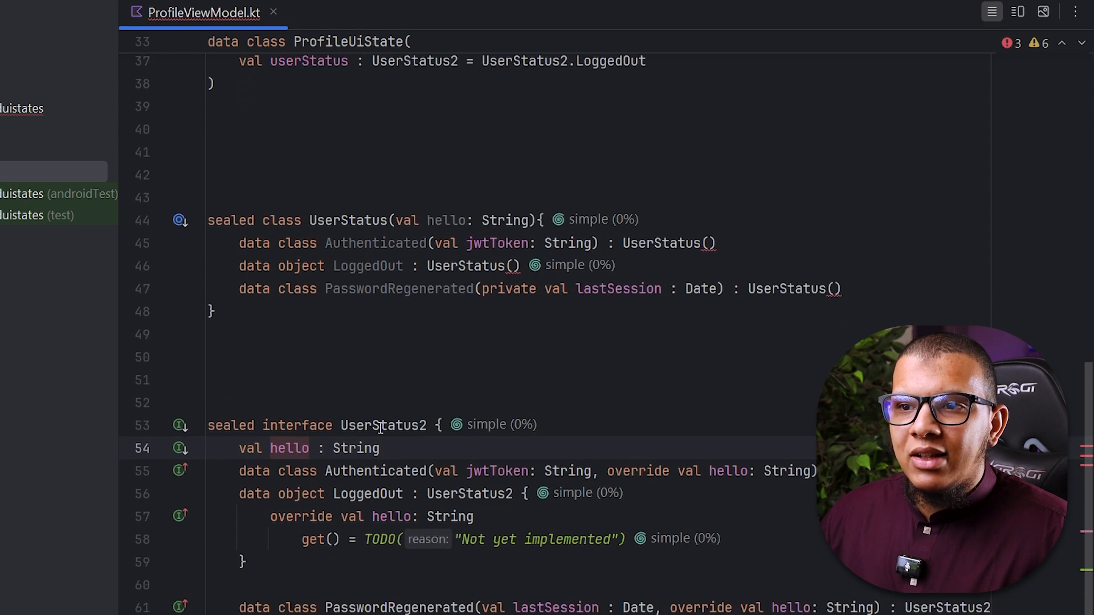
pyautogui.scroll(3)
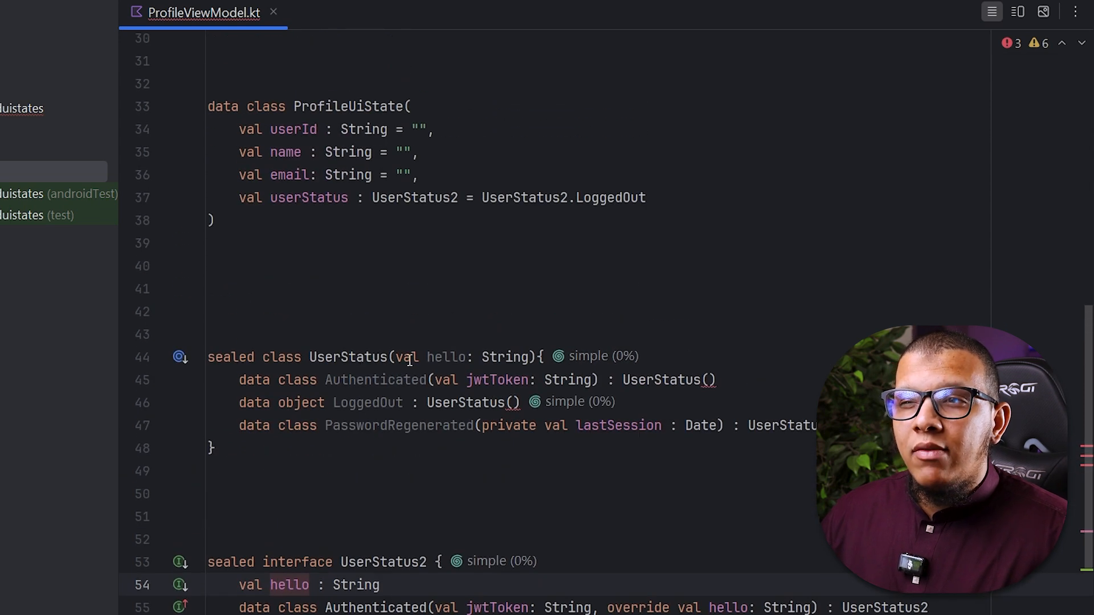
pyautogui.scroll(3)
pyautogui.write('state.userStatus.hello')
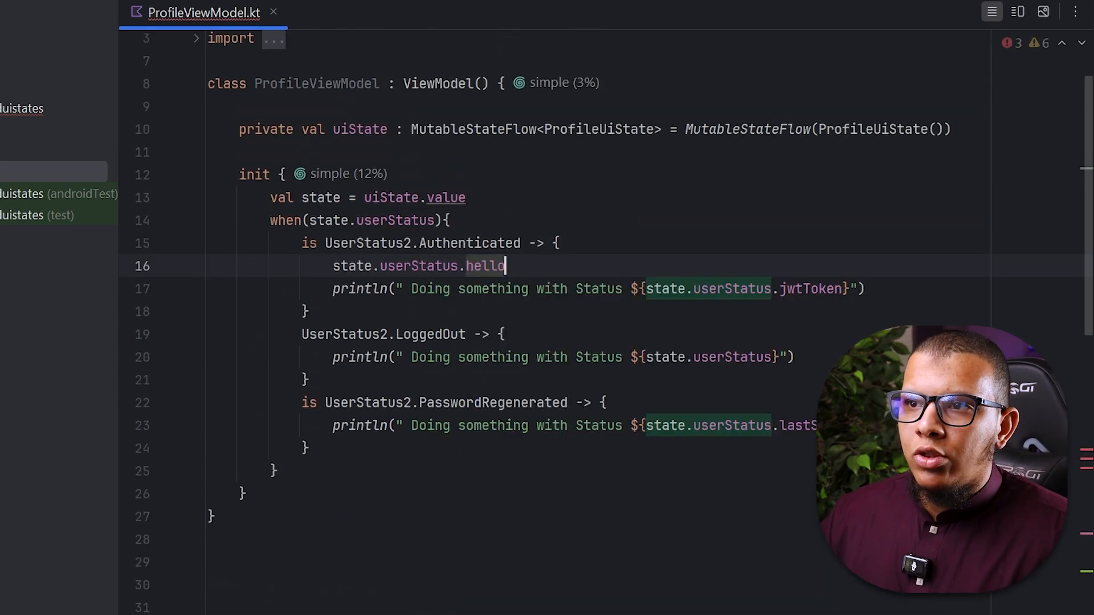
# - Scroll to the init block's UserStatus2.Authenticated branch and delete a character there
pyautogui.scroll(-3)
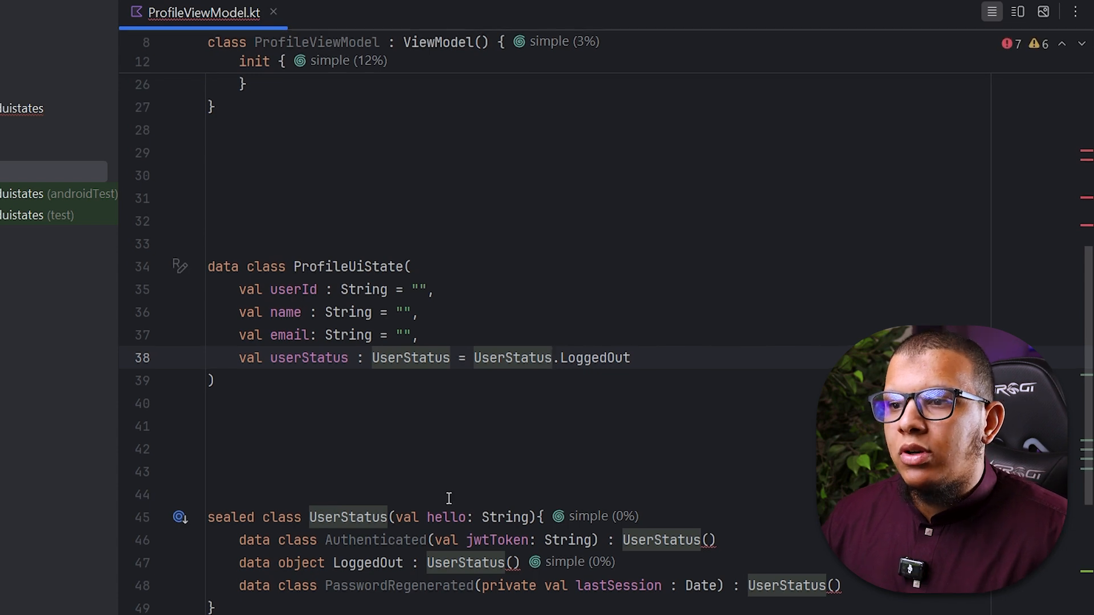
pyautogui.scroll(3)
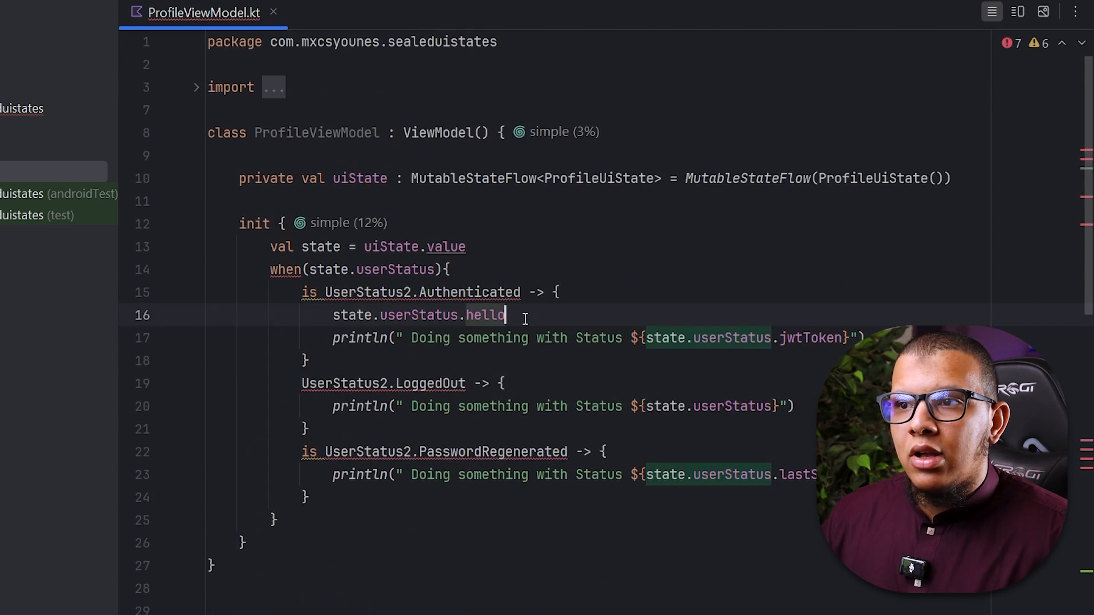
pyautogui.scroll(-3)
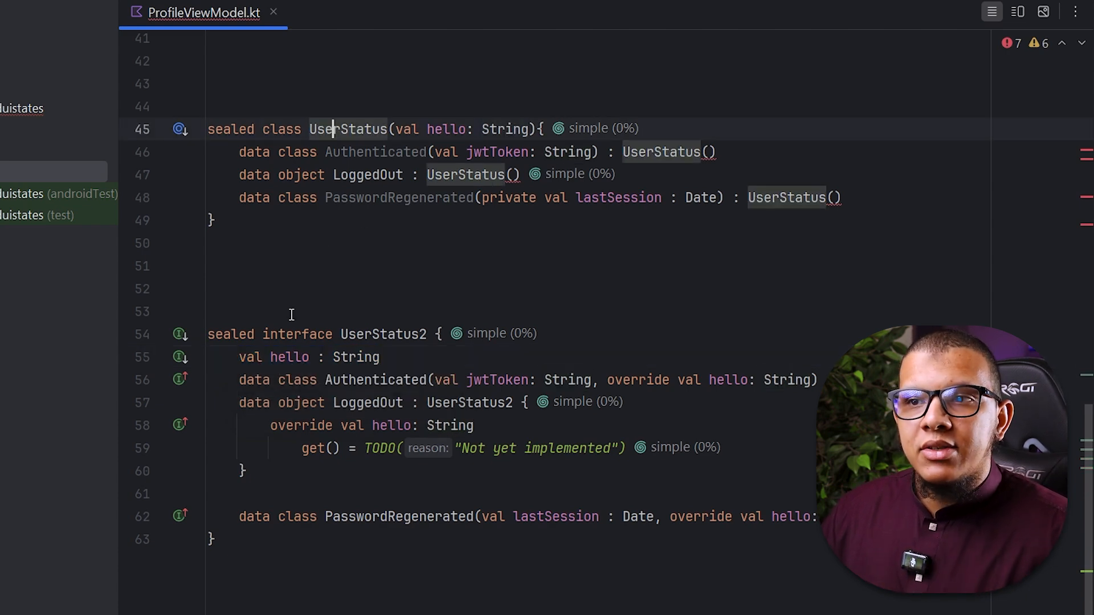
pyautogui.scroll(3)
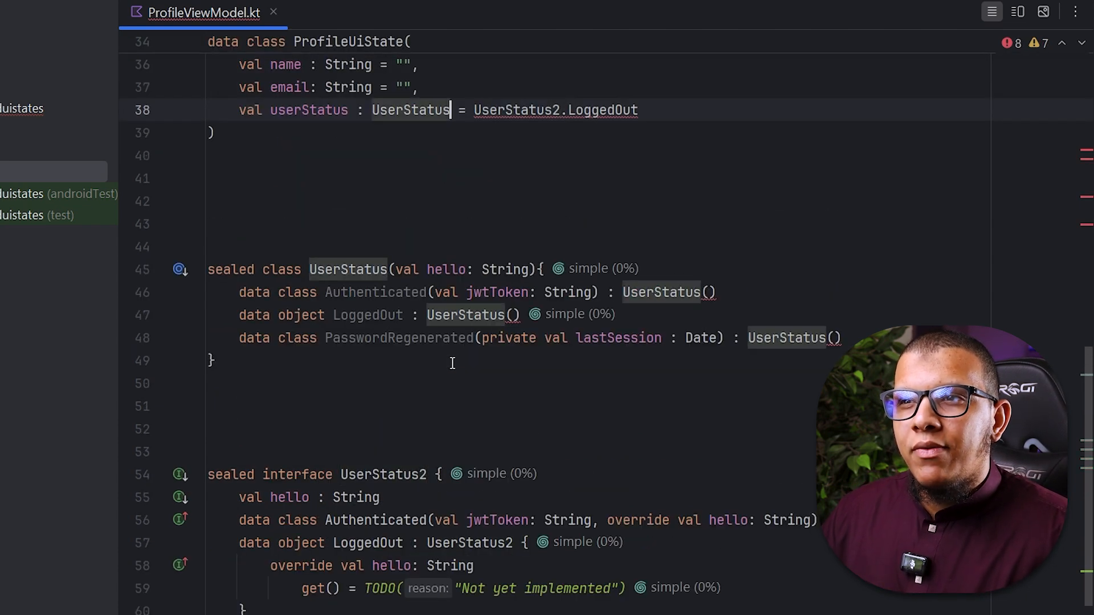
pyautogui.scroll(3)
pyautogui.write('state.userStatus.')
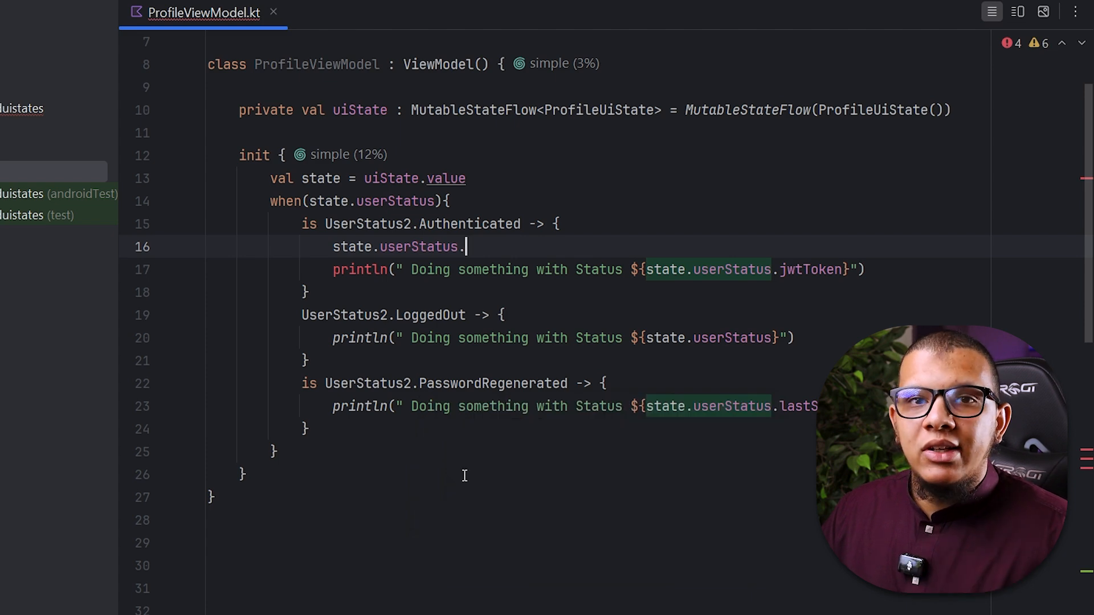
pyautogui.press('BackSpace')
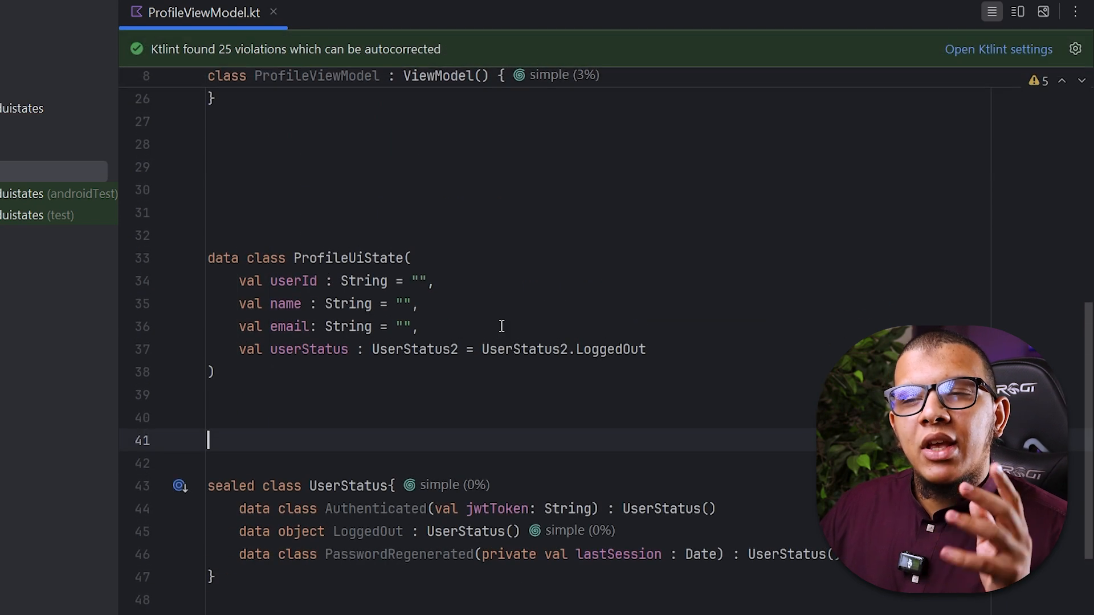
pyautogui.moveTo(474, 377)
pyautogui.write(' , HttpError')
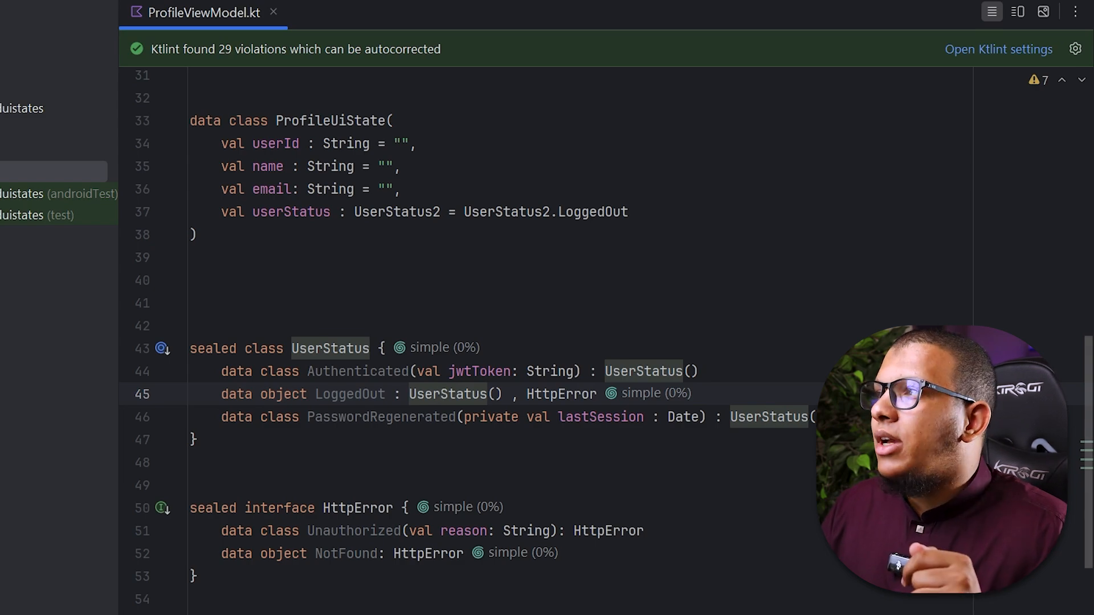
pyautogui.moveTo(335, 30)
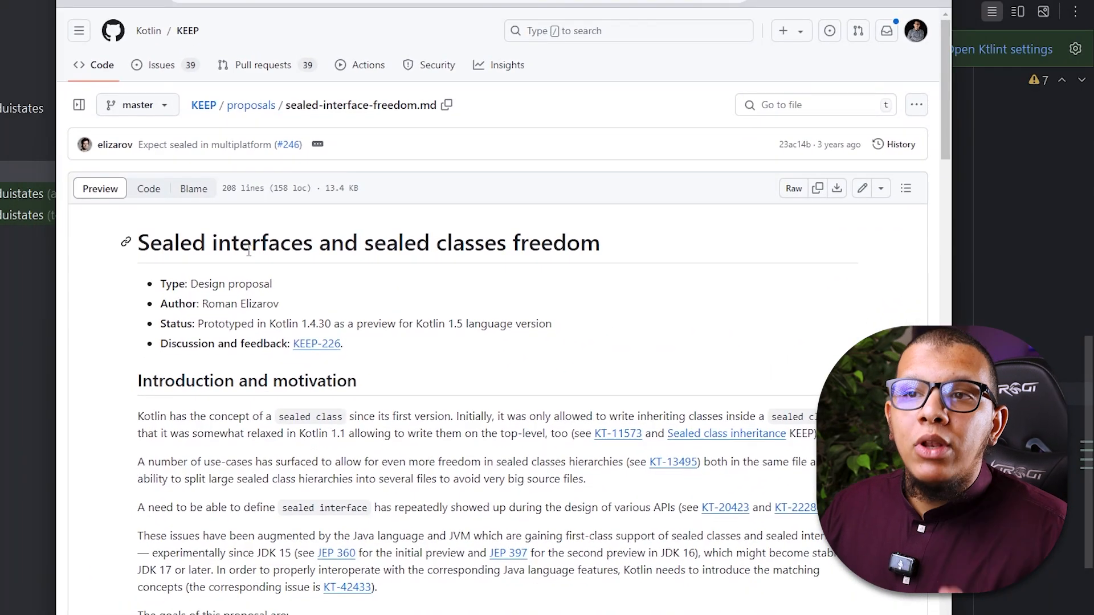
pyautogui.scroll(-3)
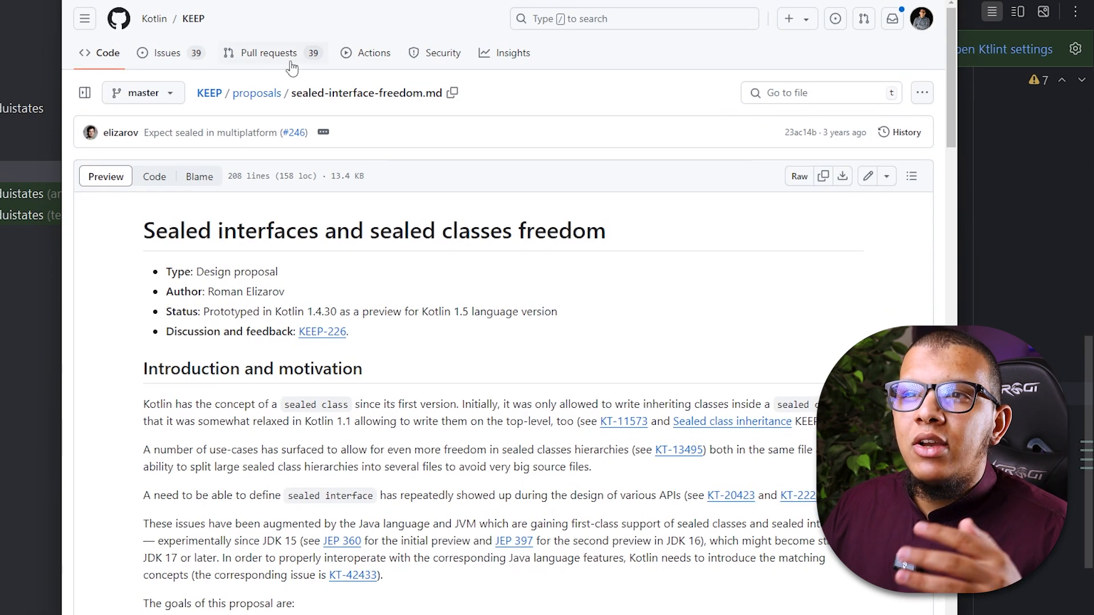
pyautogui.click(255, 93)
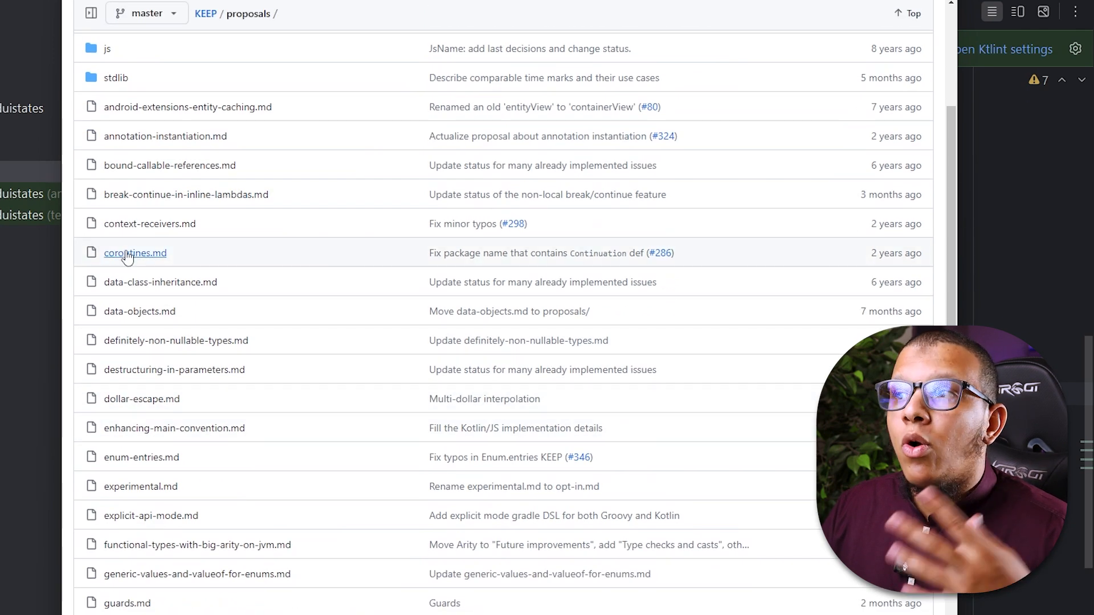
pyautogui.click(135, 252)
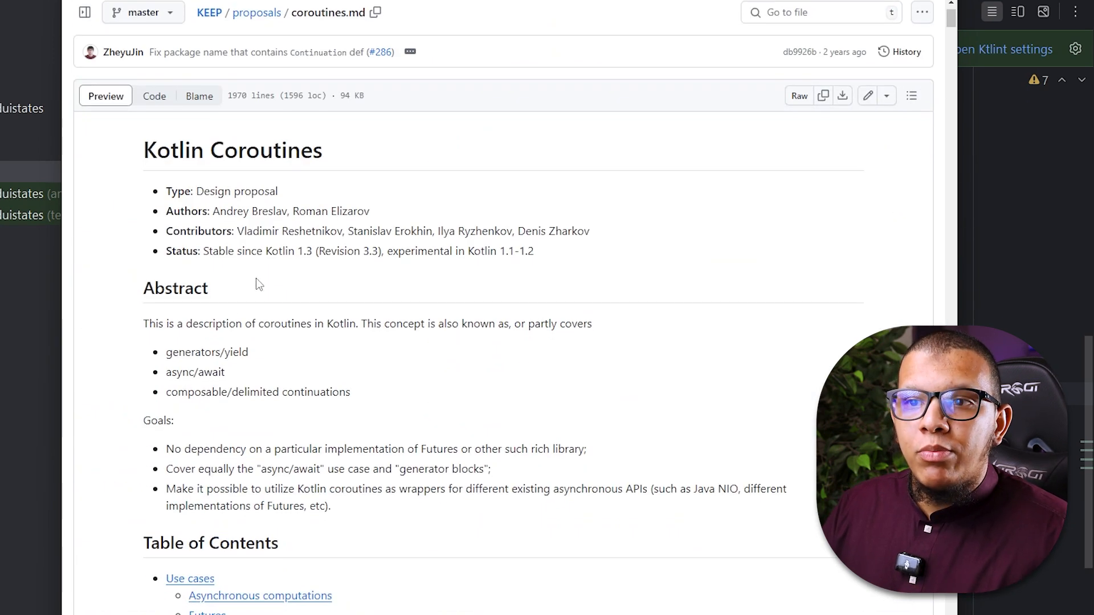
pyautogui.scroll(-3)
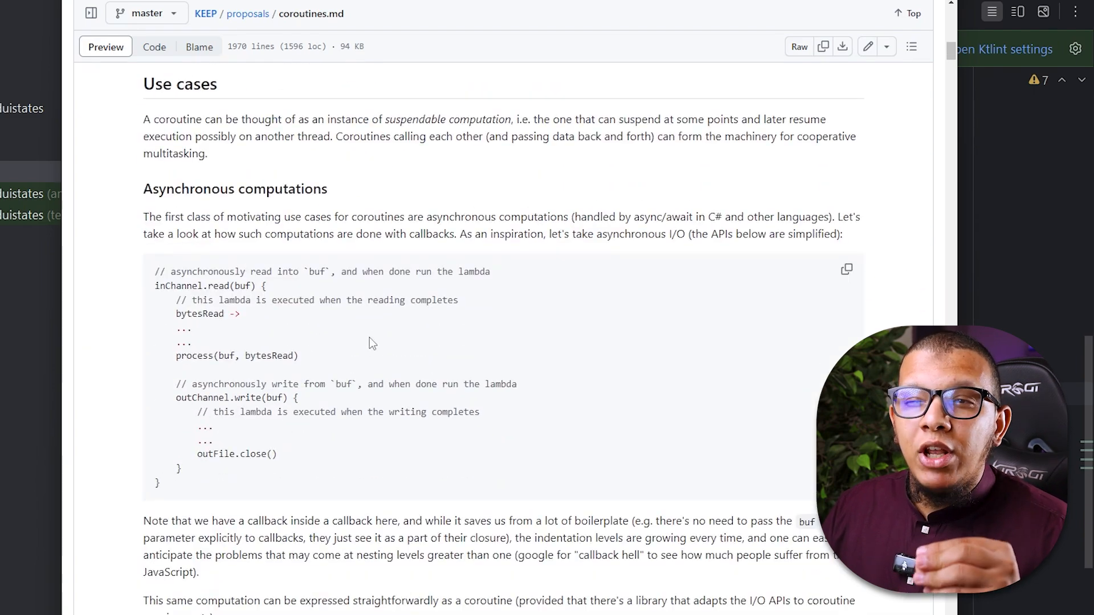
pyautogui.click(247, 14)
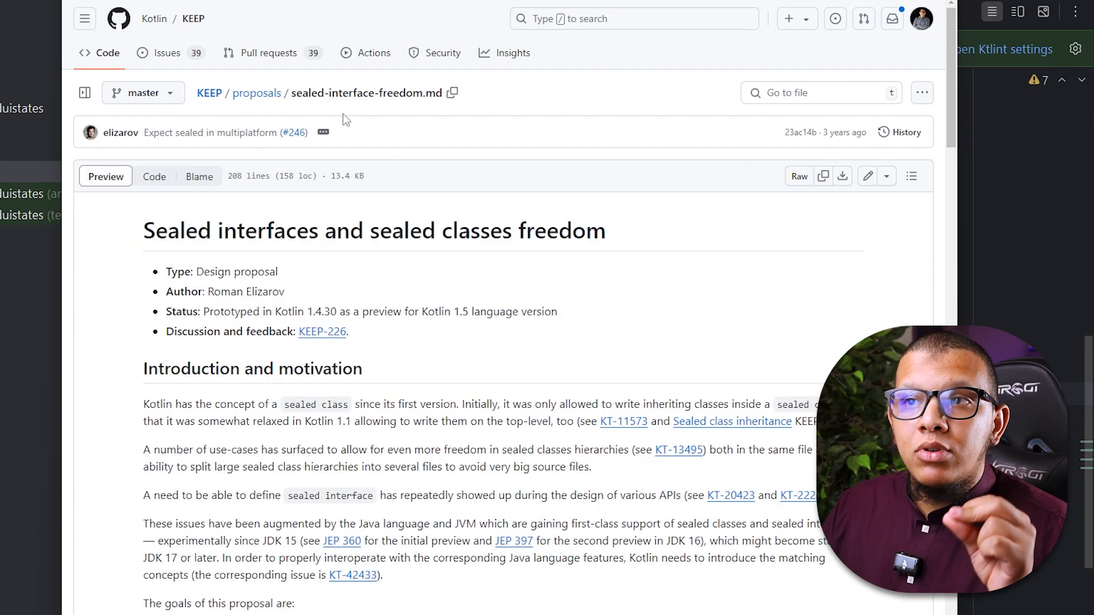
pyautogui.scroll(-3)
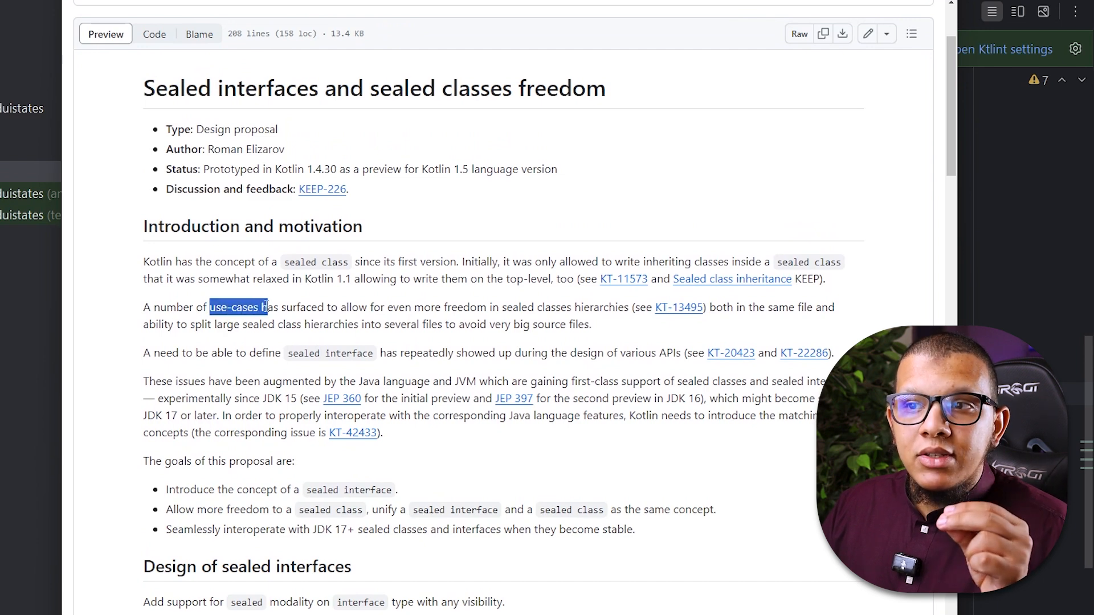
pyautogui.click(467, 310)
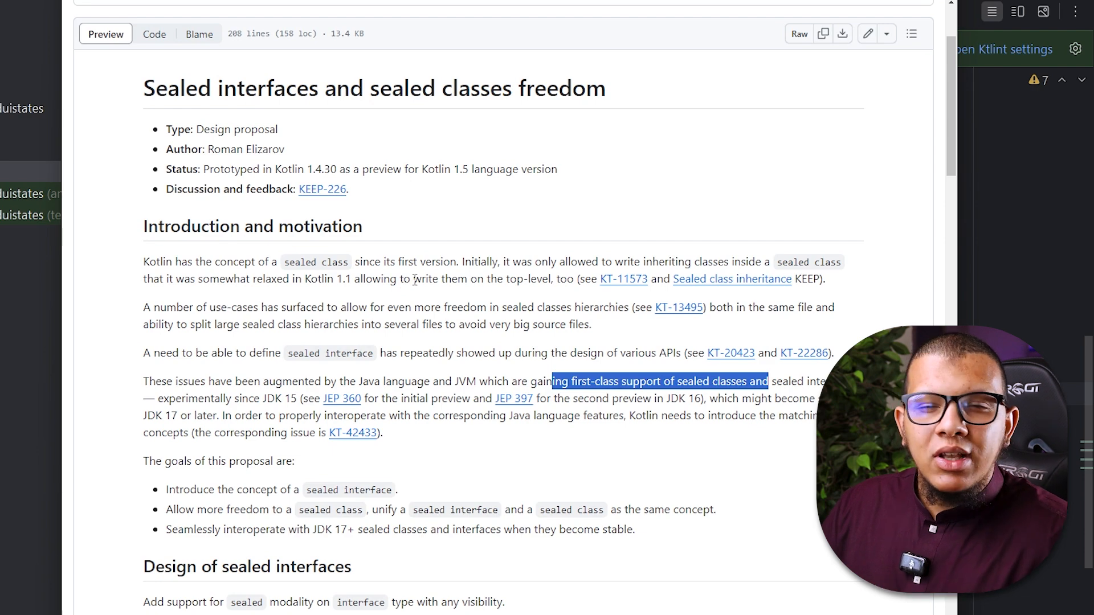
# - Visit YouTrack issues KT-22286 and KT-13495 and select text in them
pyautogui.click(802, 352)
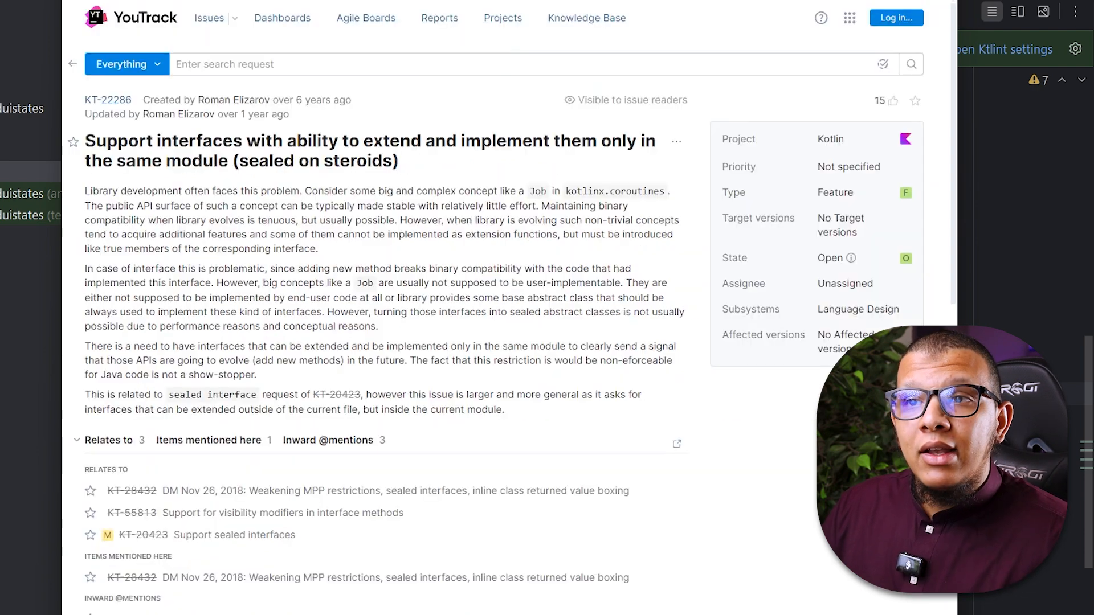
pyautogui.click(143, 534)
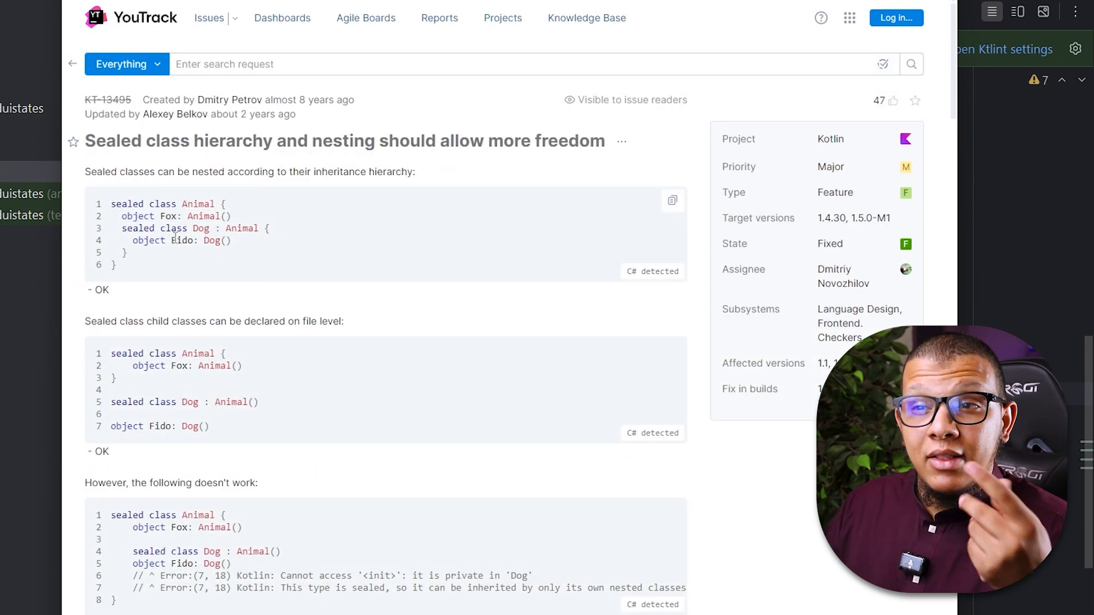
pyautogui.moveTo(133, 215); pyautogui.dragTo(236, 240)
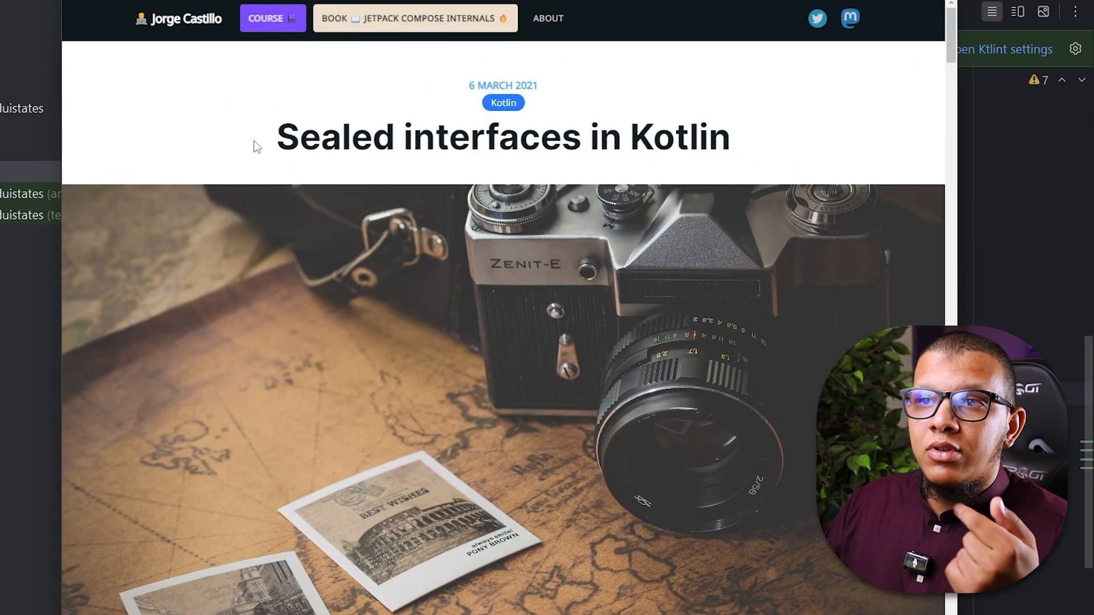
# - Scroll to the Alternative section and highlight the multiple-sealed-interface code sample
pyautogui.scroll(-3)
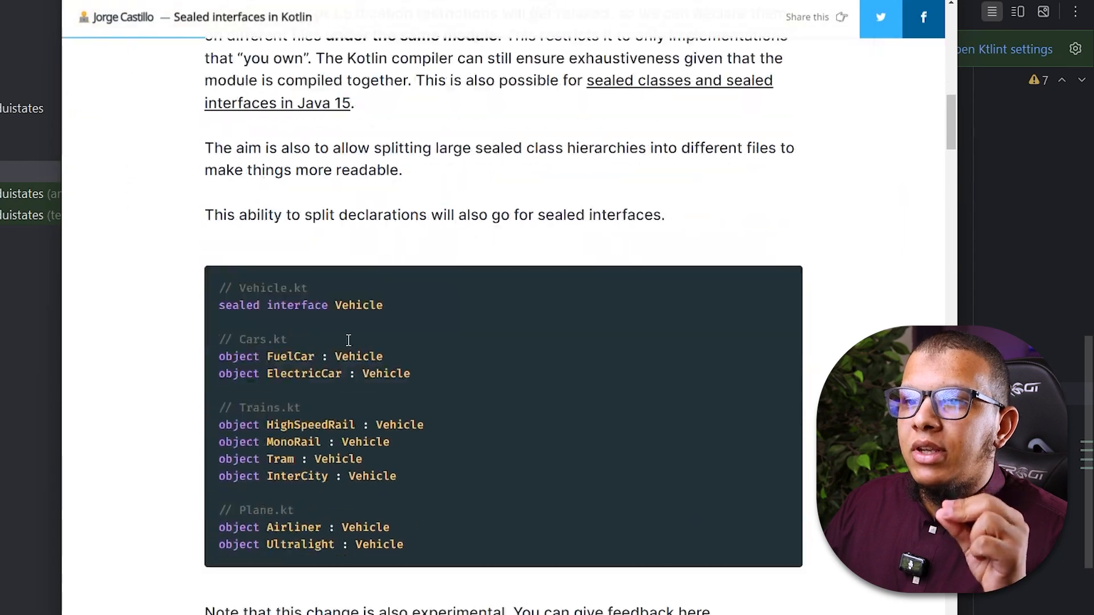
pyautogui.scroll(-3)
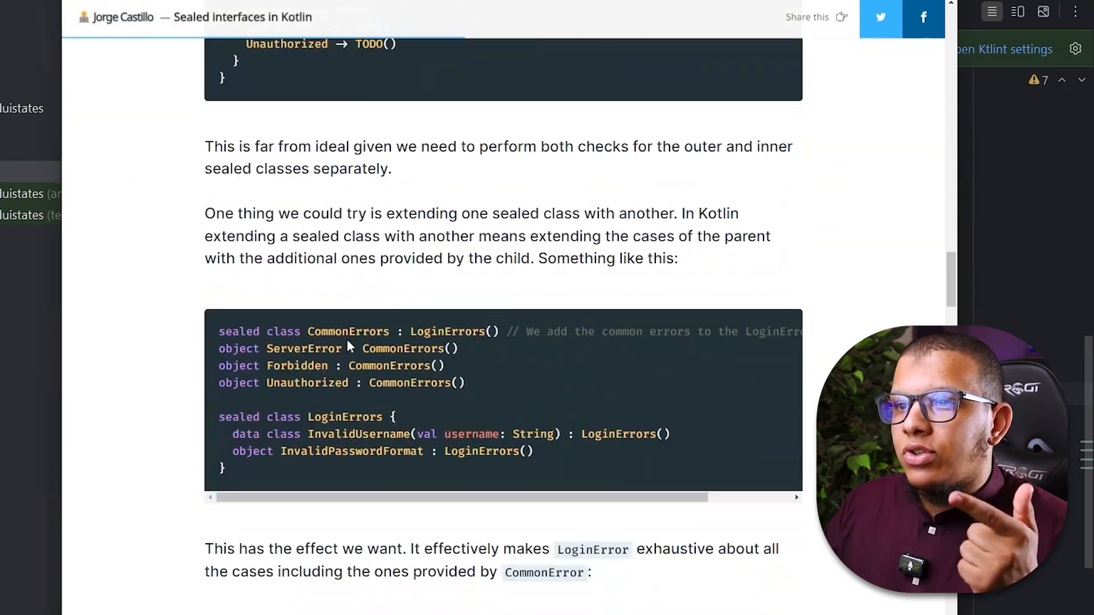
pyautogui.scroll(-3)
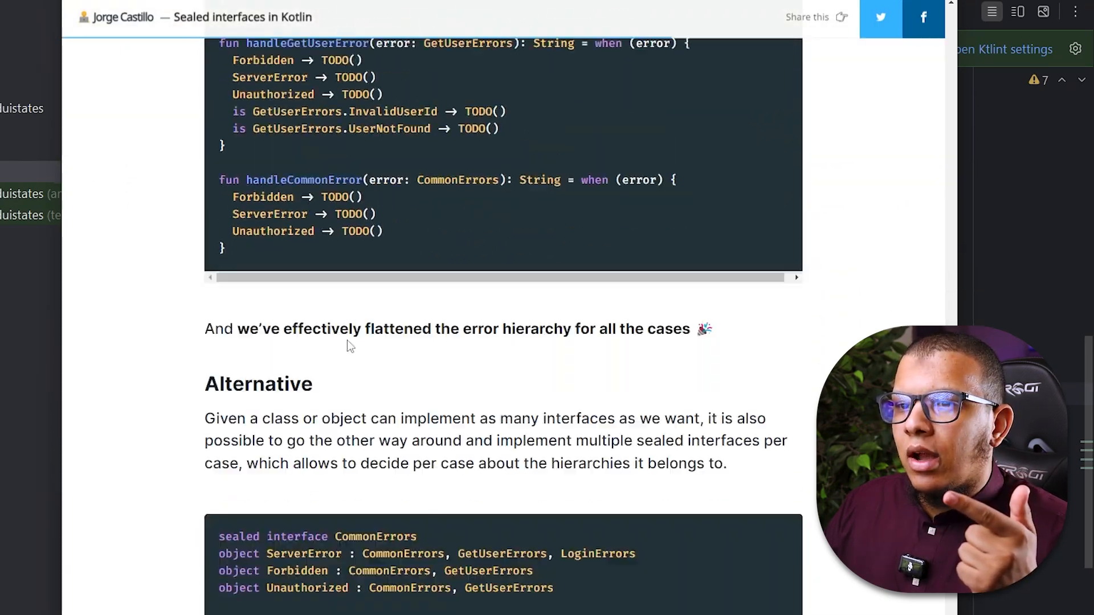
pyautogui.scroll(-3)
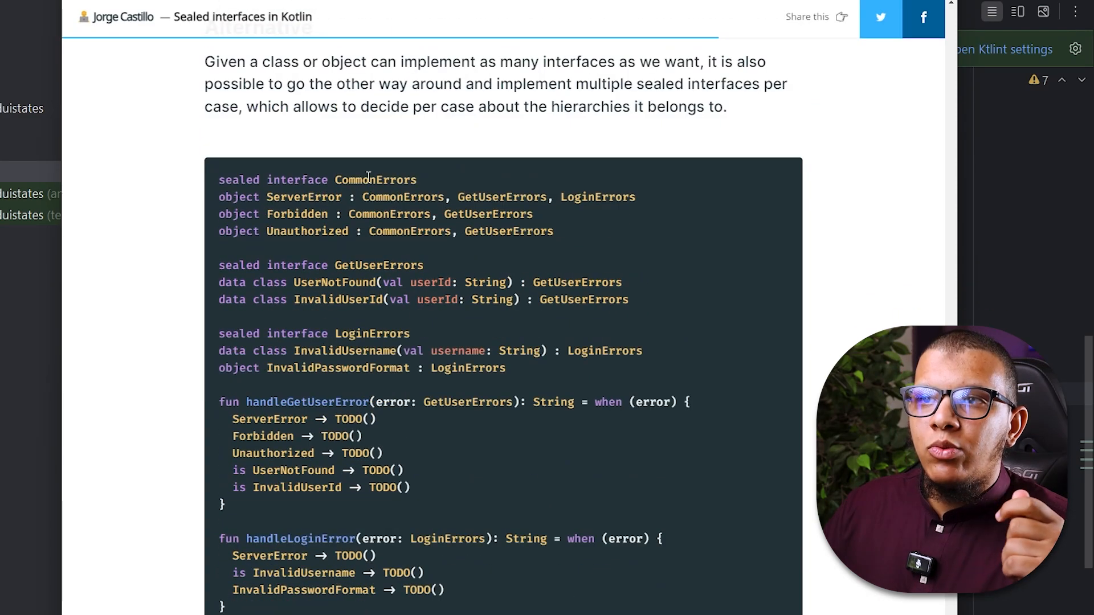
pyautogui.doubleClick(304, 197)
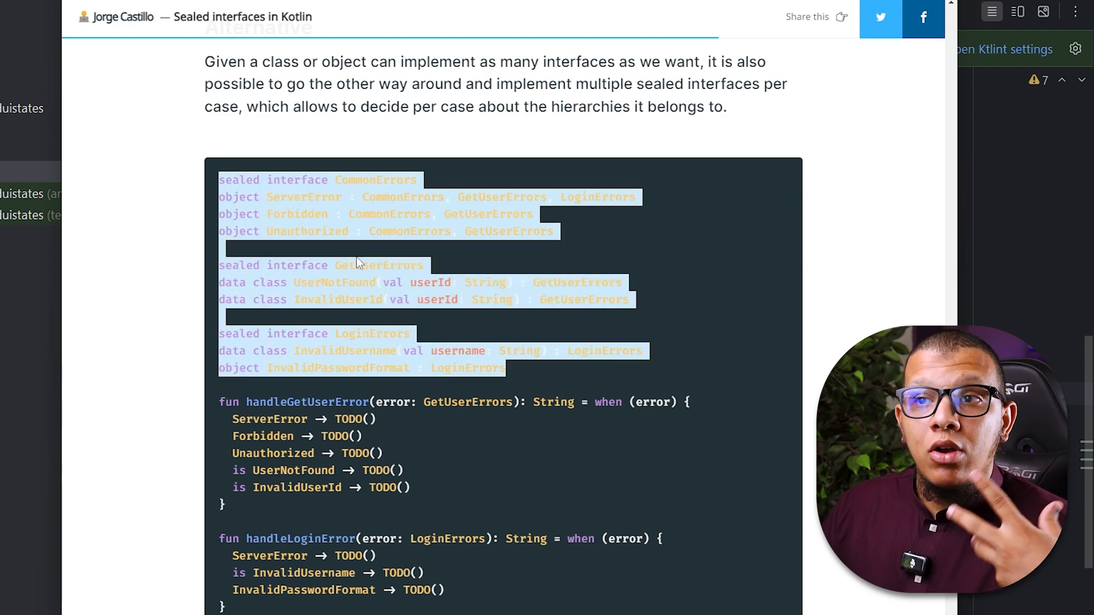
# - Clear the code highlight and select words in the example while discussing it
pyautogui.click(418, 333)
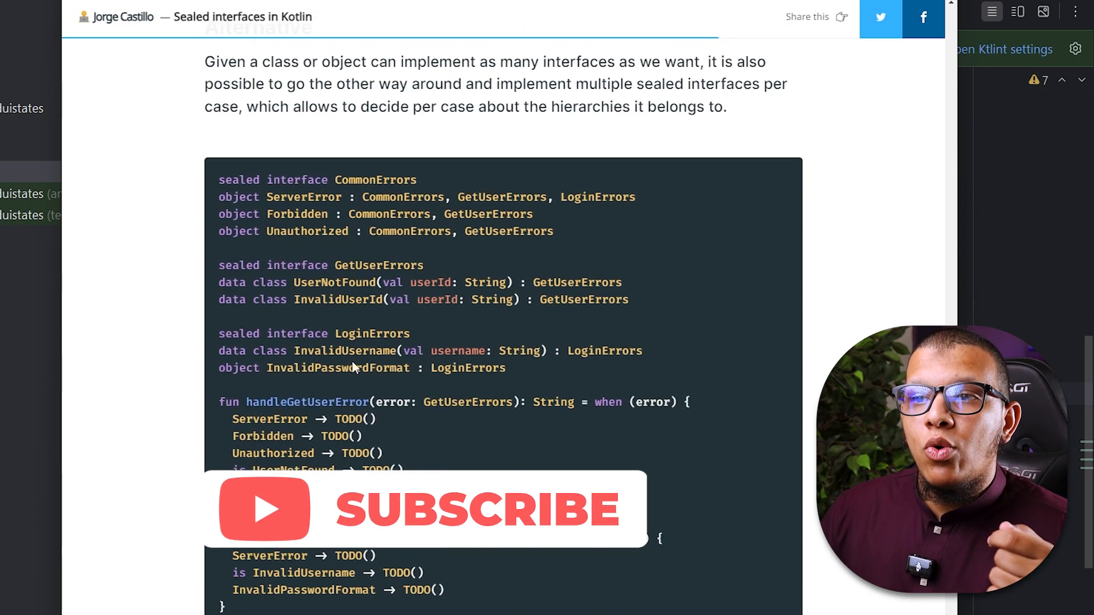
pyautogui.doubleClick(307, 402)
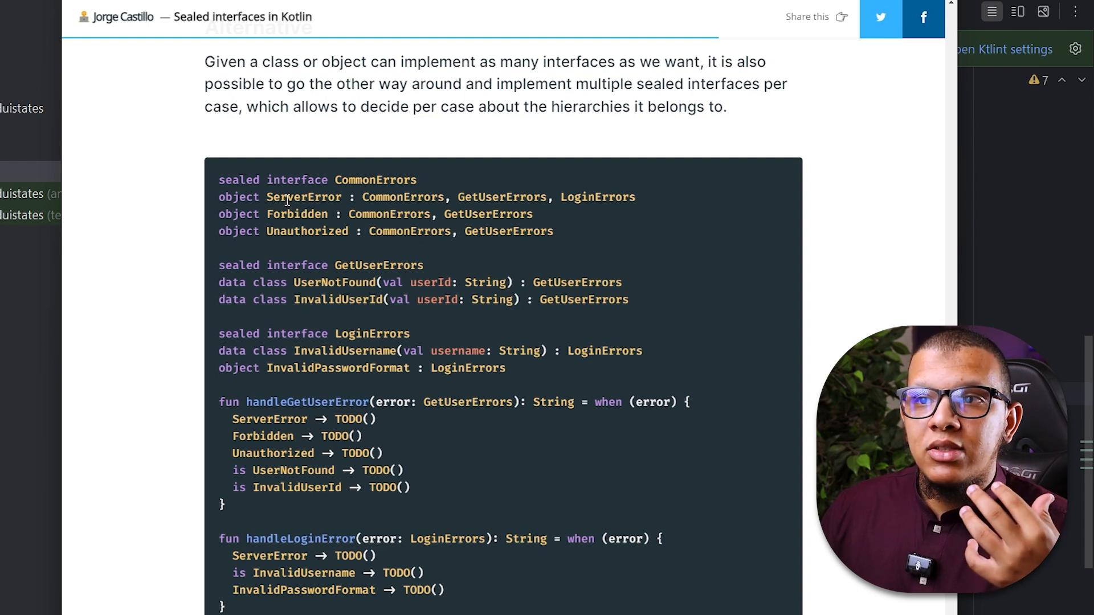
pyautogui.moveTo(432, 261)
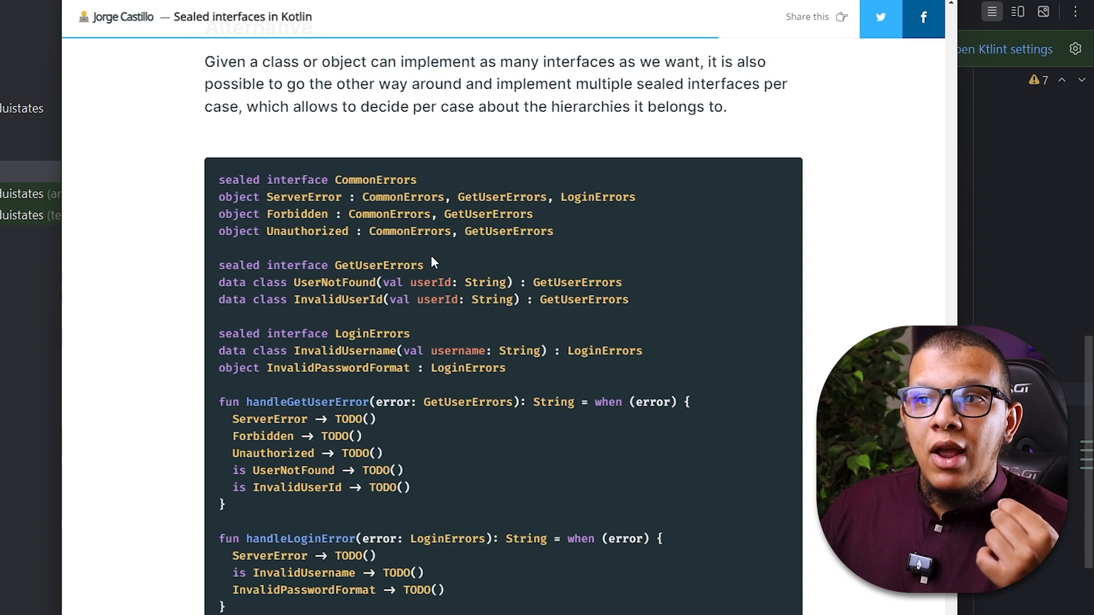
pyautogui.moveTo(352, 270)
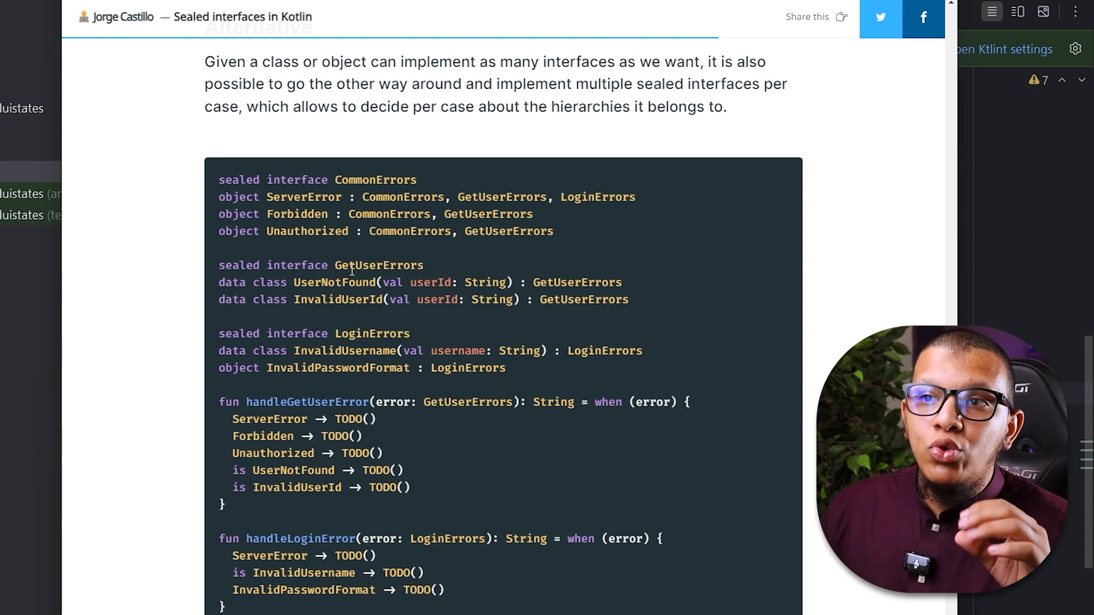
pyautogui.moveTo(252, 509)
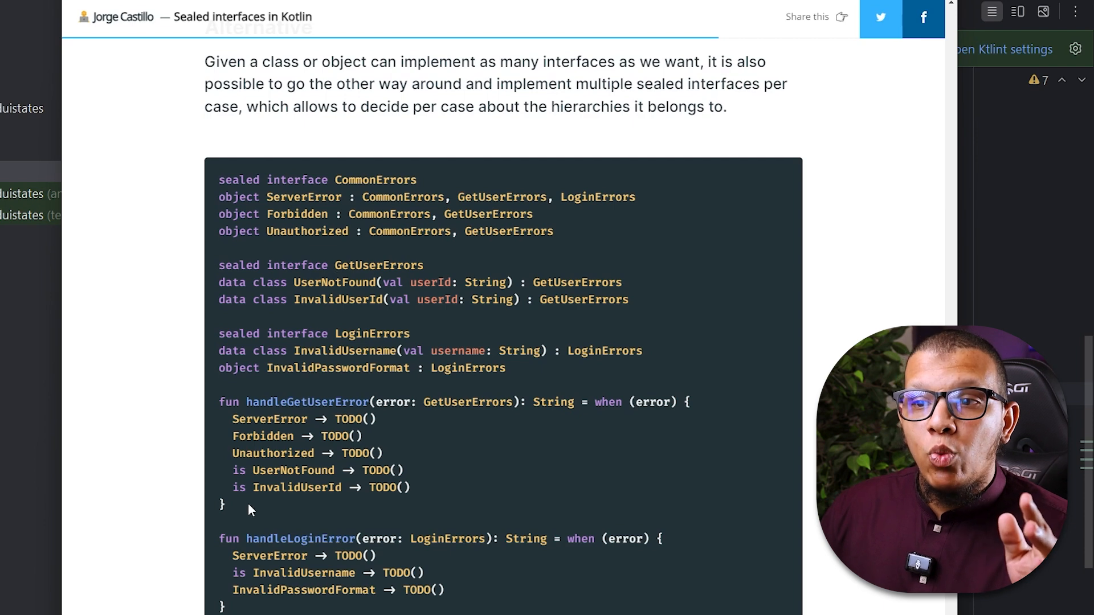
pyautogui.doubleClick(382, 487)
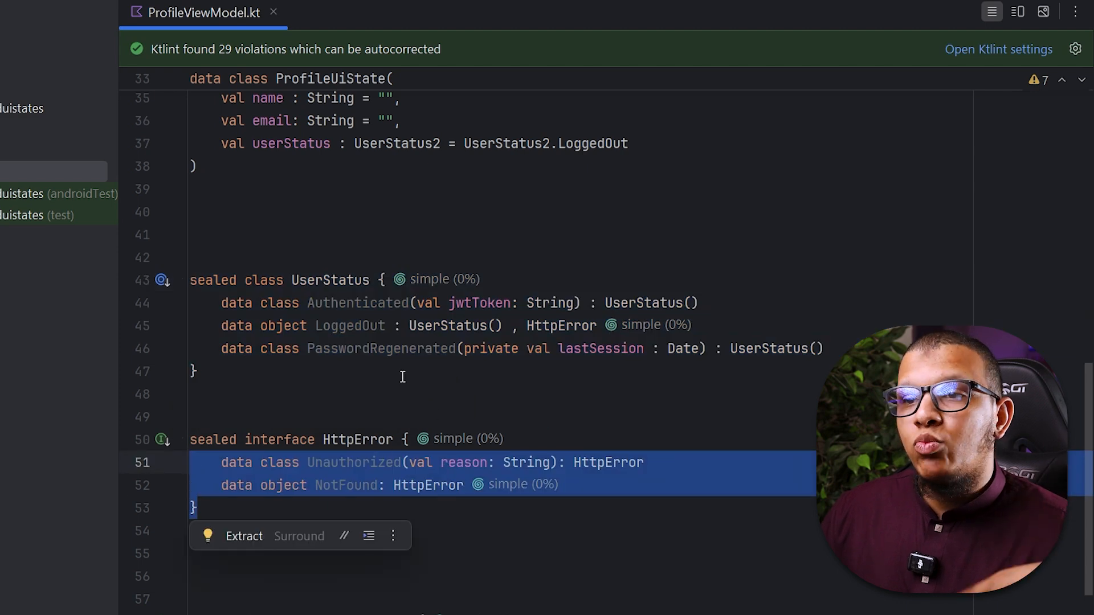
# - Scroll through ProfileViewModel.kt and bring back the Project file tree
pyautogui.scroll(-3)
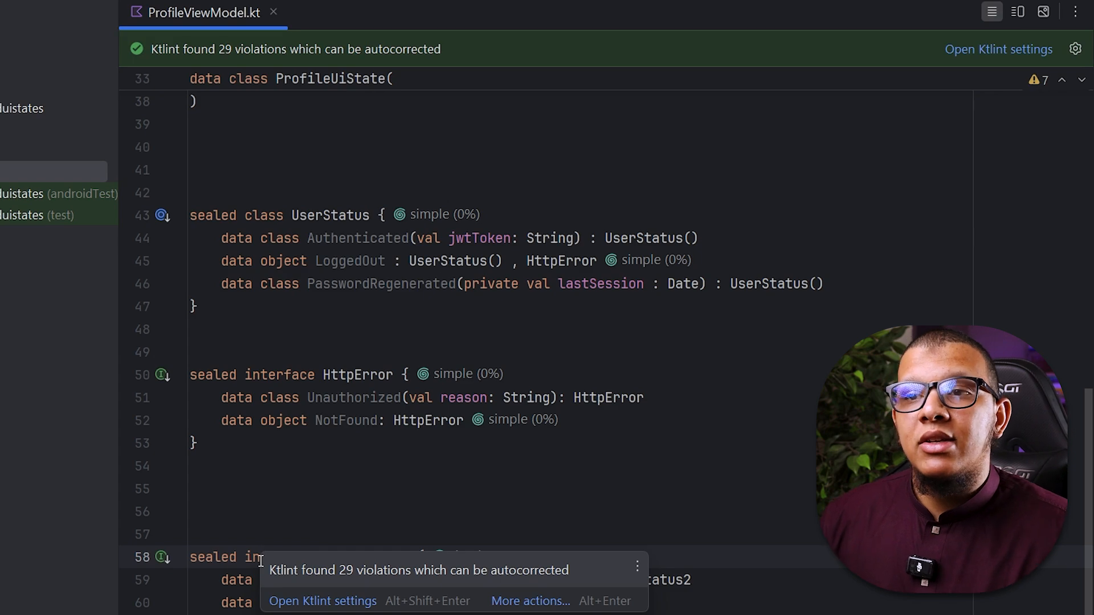
pyautogui.press('Escape')
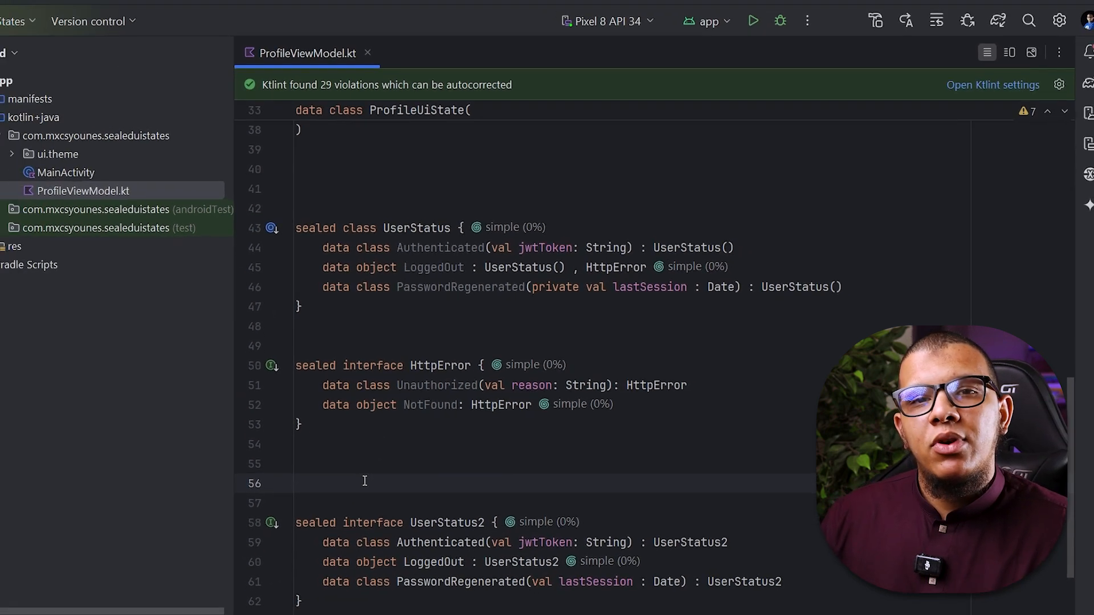